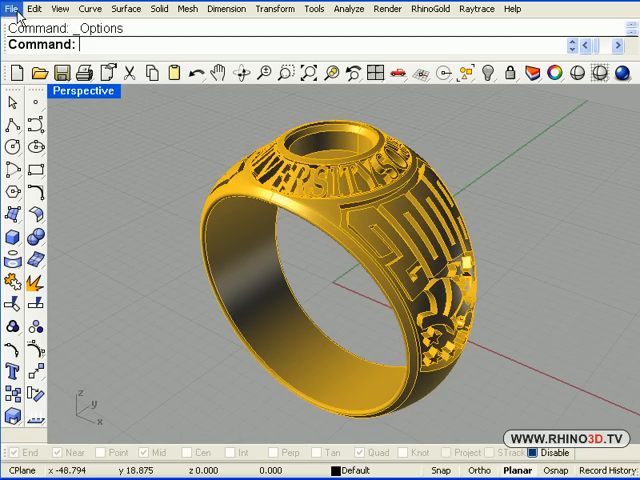
Start a new model from the Small Objects - Millimeters template
click(12, 8)
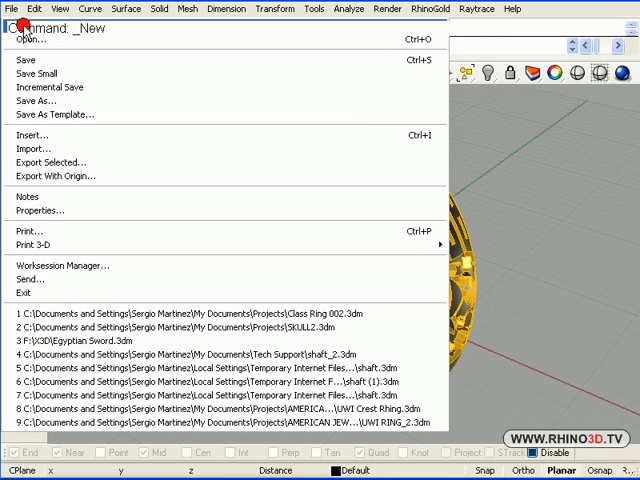
click(30, 40)
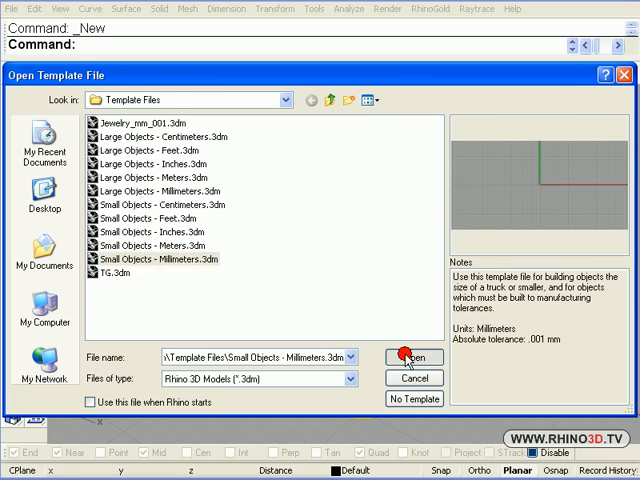
click(412, 356)
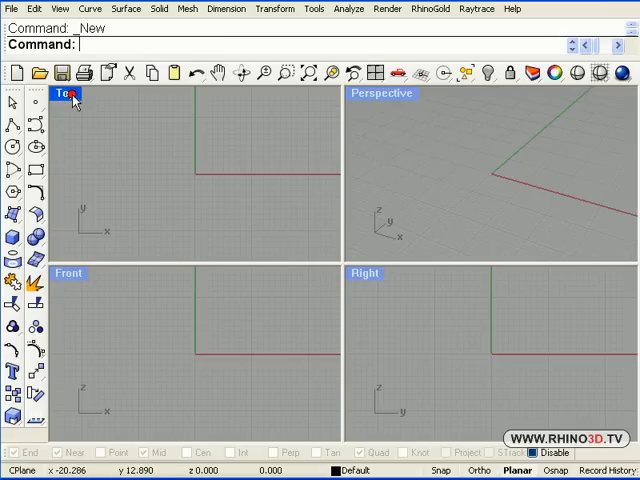
Set grid extents to 30 mm and grid snap spacing to 0.5 mm in Options > Grid
click(314, 8)
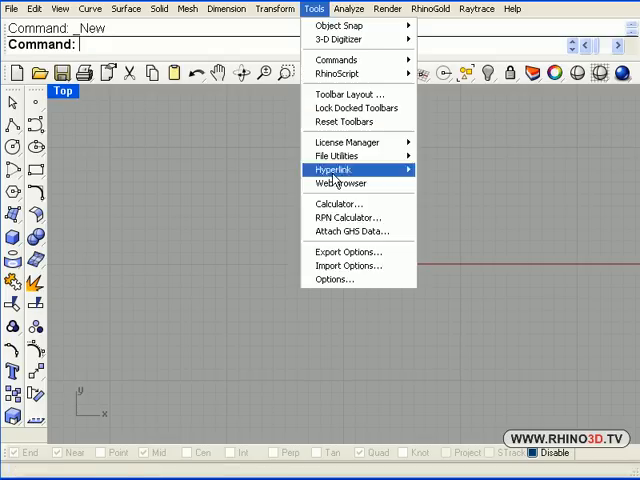
mouse_move(332, 280)
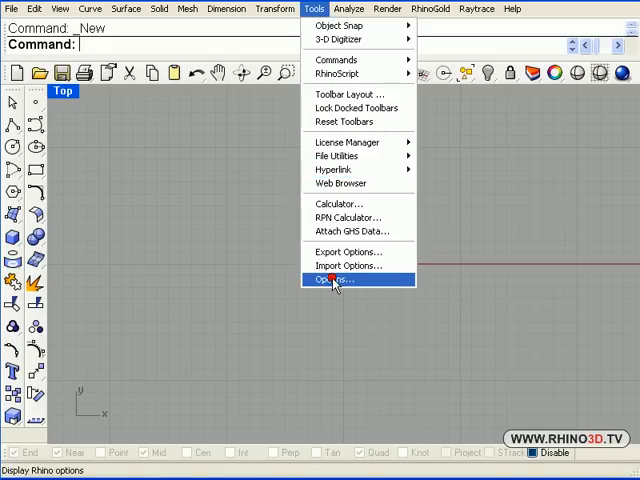
click(332, 280)
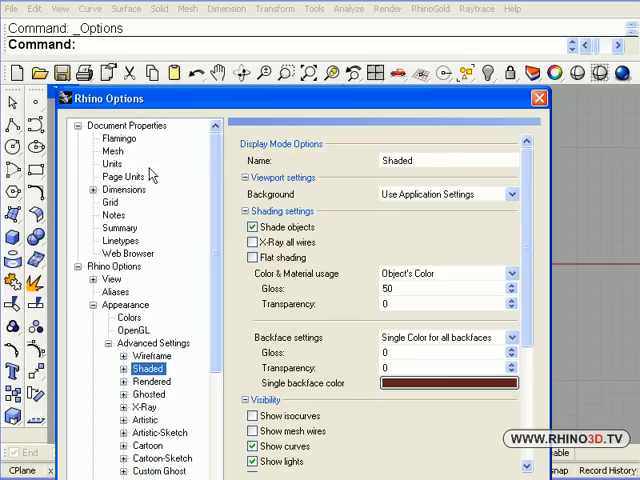
click(110, 202)
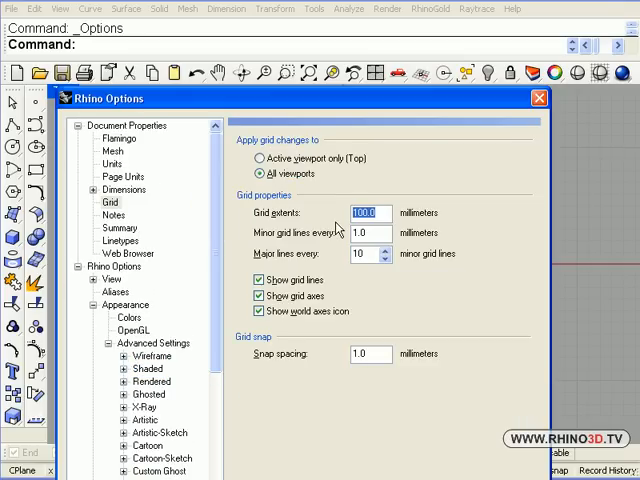
text(3)
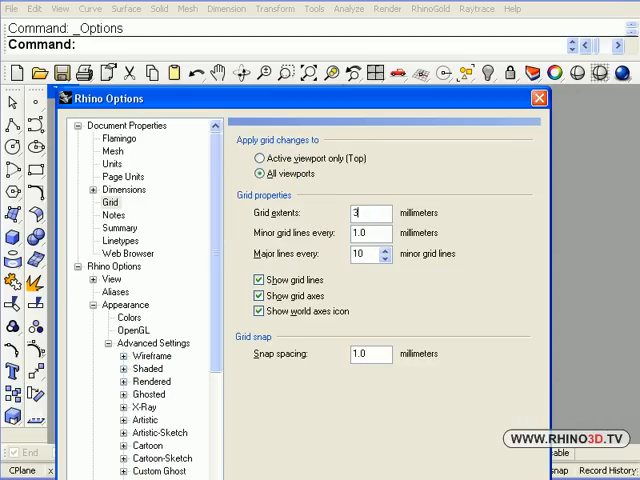
text(0)
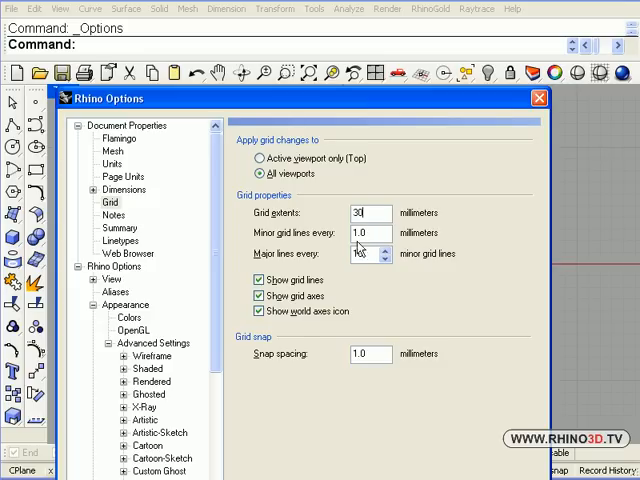
click(364, 252)
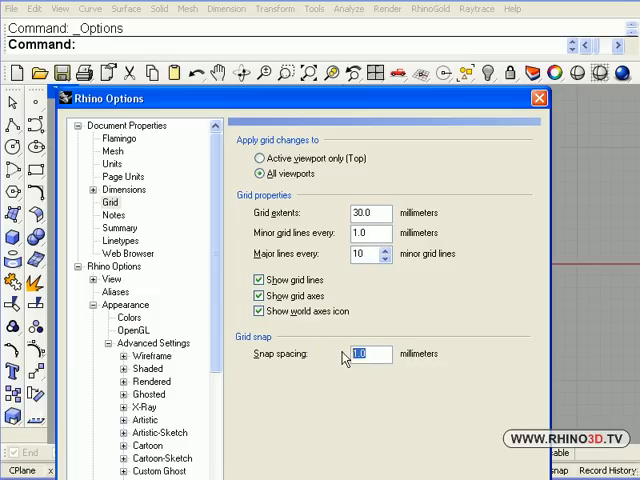
text(5)
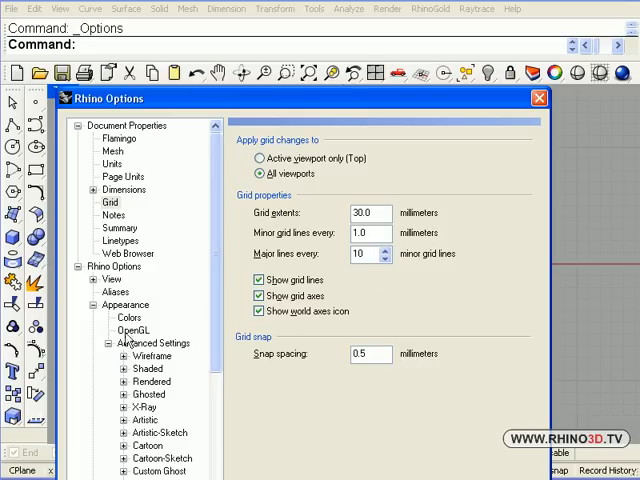
Pick a bluish-gray display colour in Appearance > Colors and confirm it
click(118, 316)
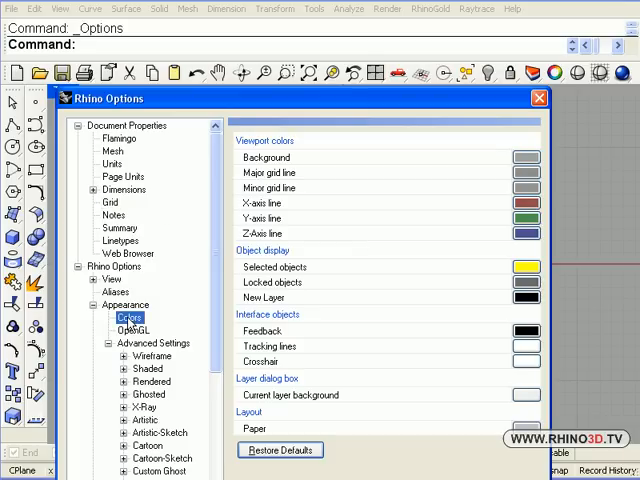
mouse_move(304, 180)
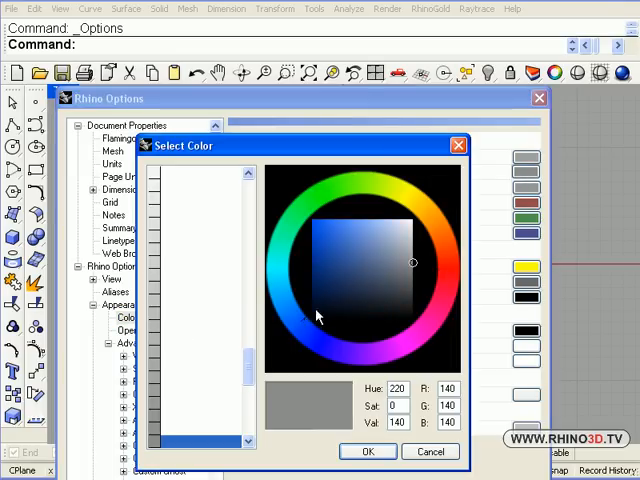
click(372, 246)
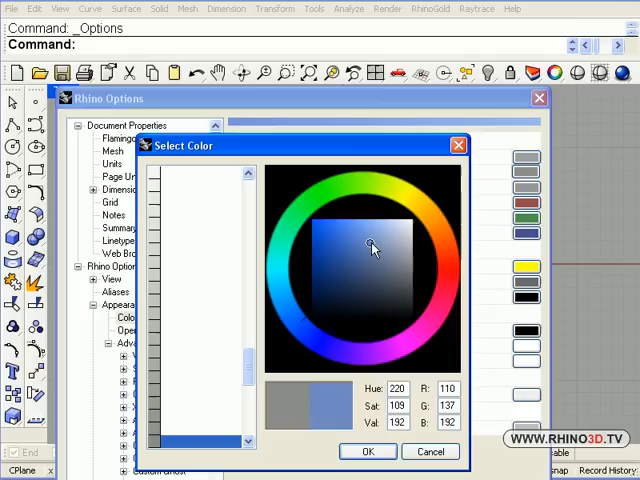
click(376, 234)
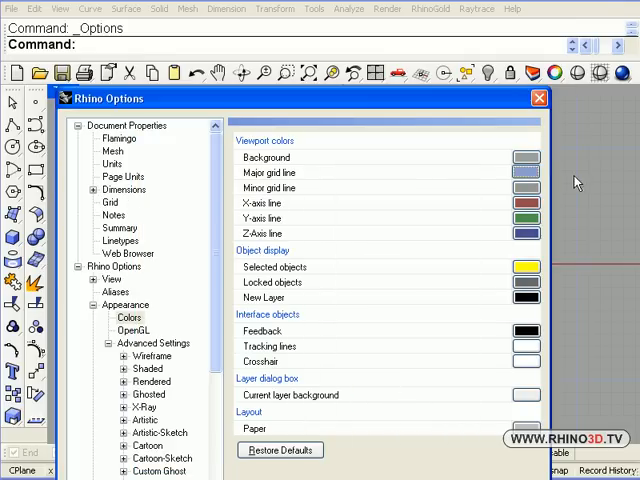
mouse_move(390, 318)
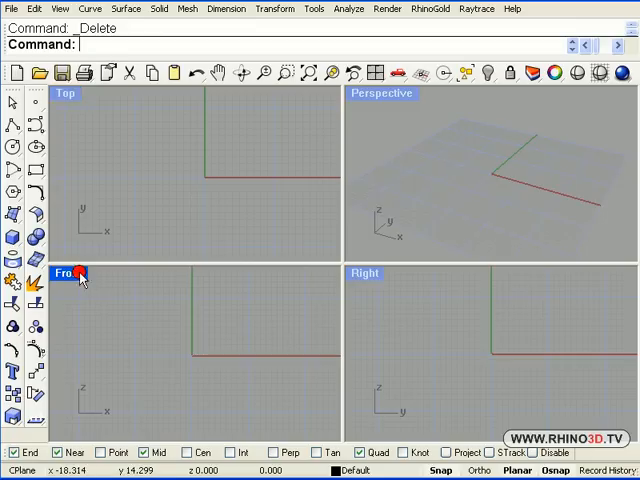
Draw a radius-9 circle centred on the origin in the maximized Front view
double_click(66, 272)
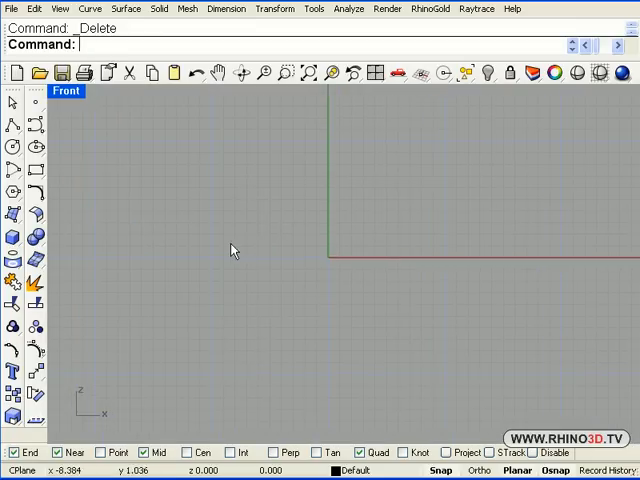
mouse_move(12, 148)
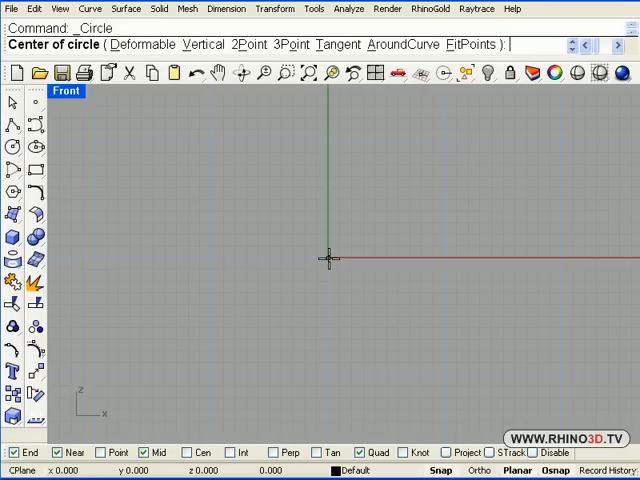
click(328, 258)
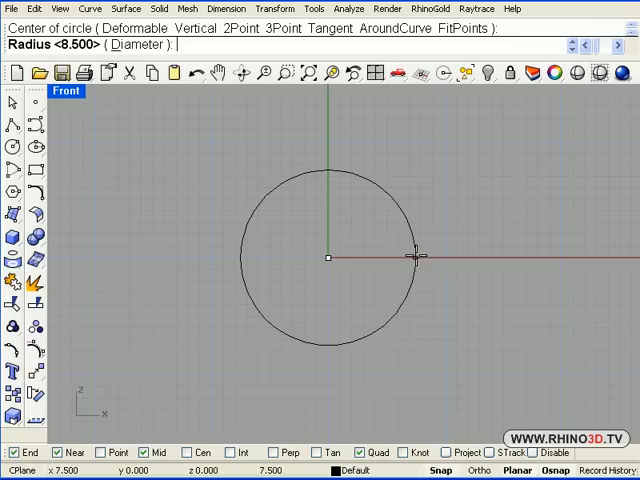
text(9)
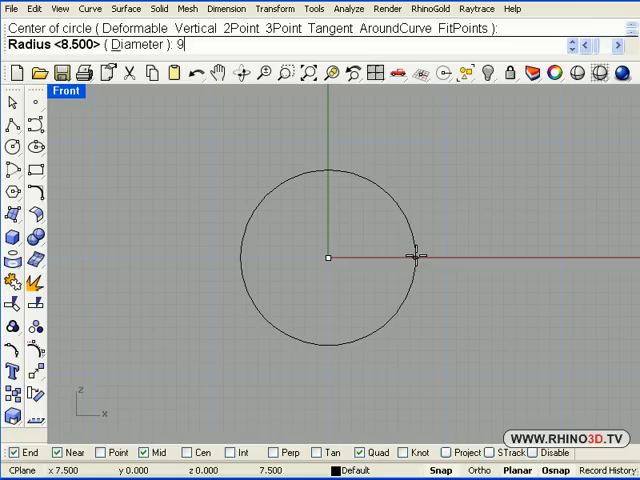
key(Enter)
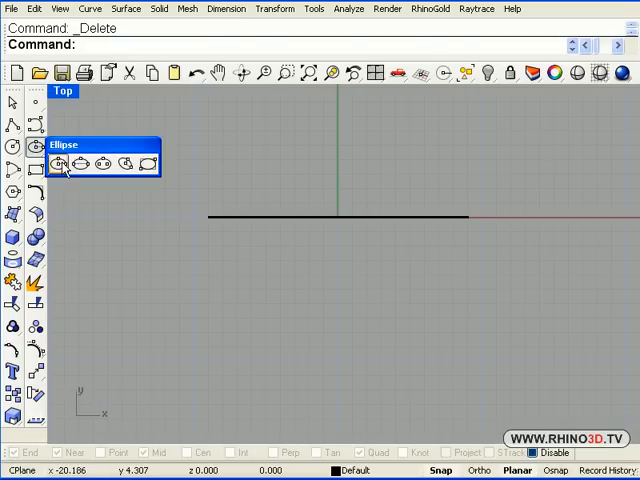
Draw an ellipse from centre at the origin with axis values 5.5 and 4
click(60, 164)
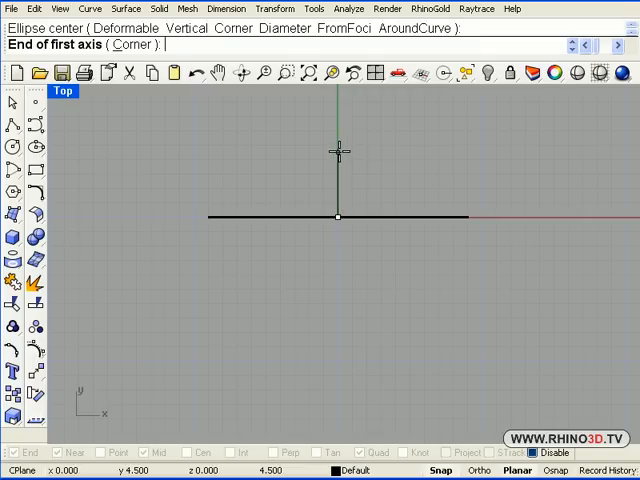
text(5.5)
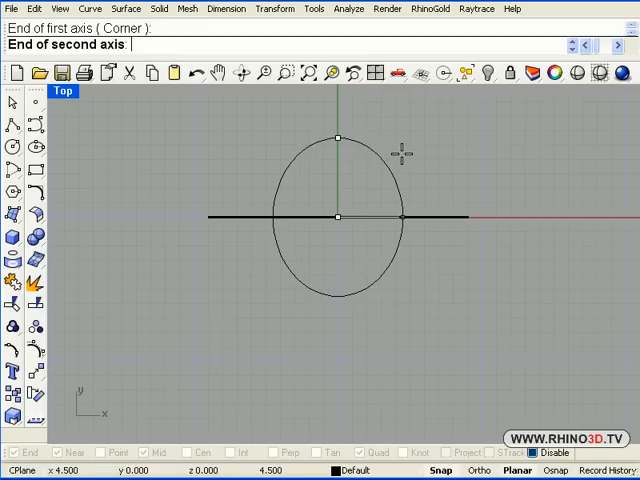
text(4)
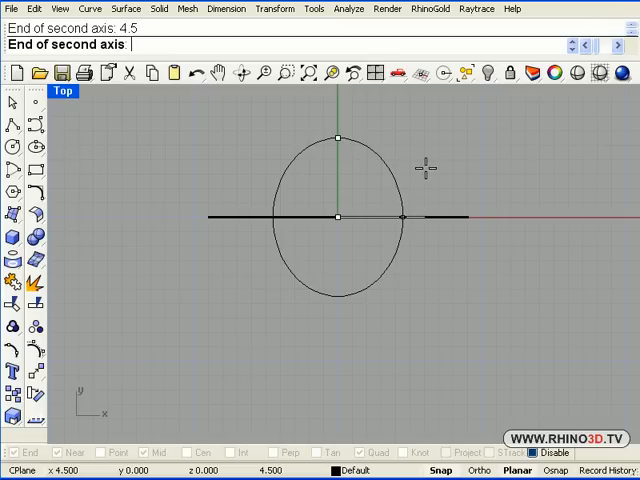
click(400, 216)
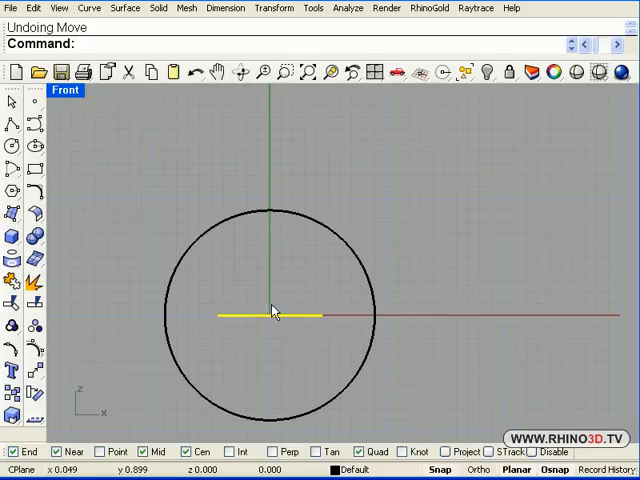
mouse_move(268, 324)
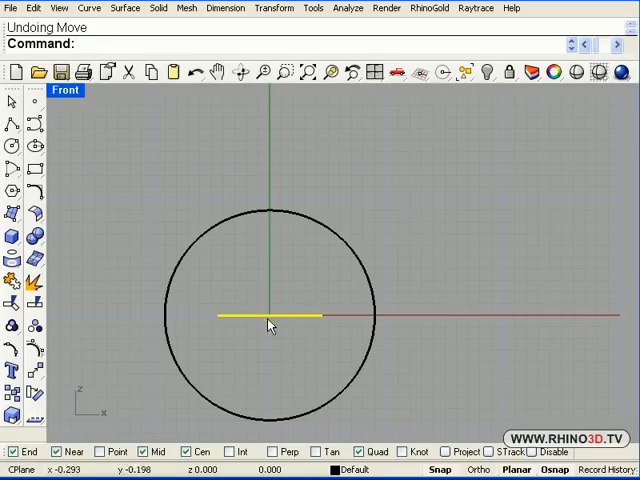
mouse_move(282, 188)
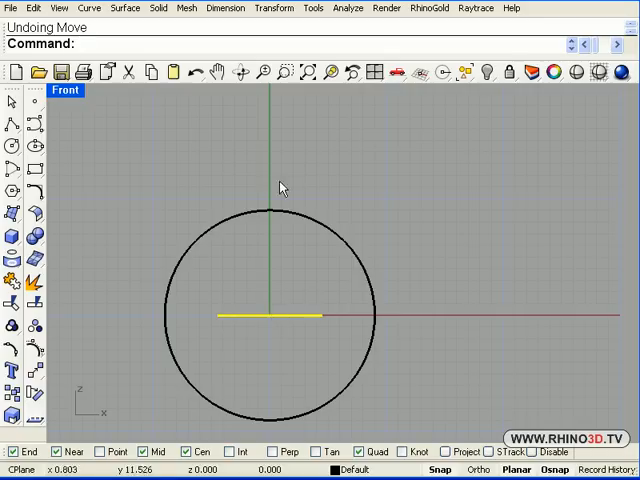
mouse_move(292, 324)
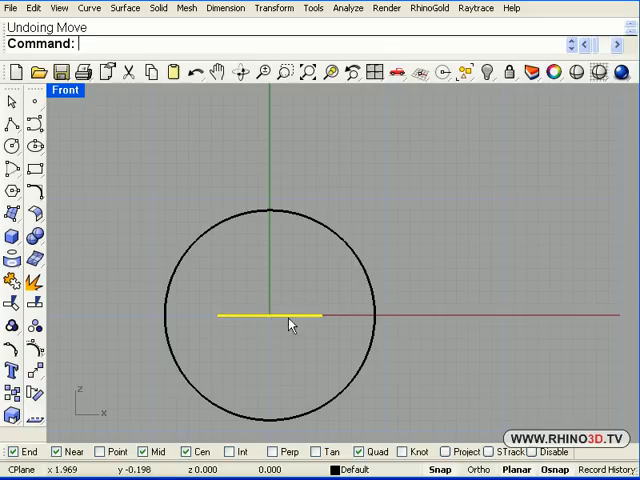
Drag the horizontal line upward until it sits above the circle's top point
drag(270, 316, 270, 262)
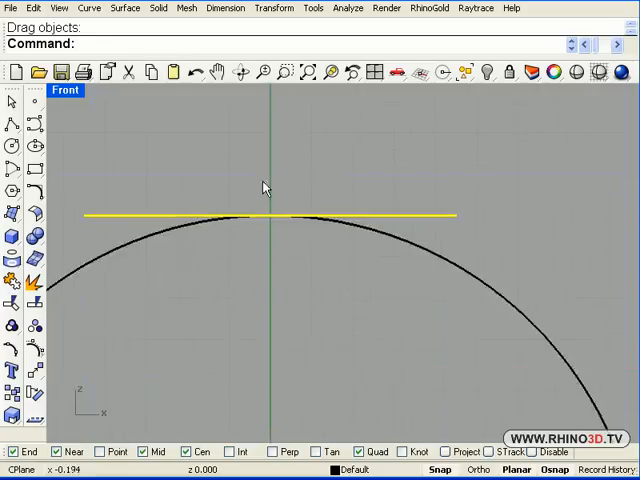
drag(264, 188, 332, 312)
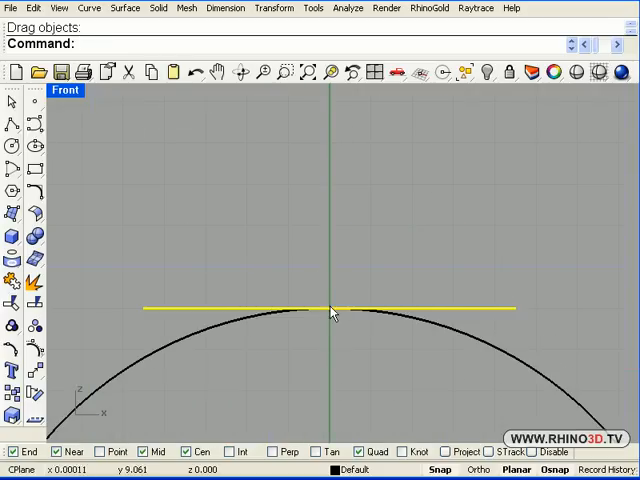
drag(332, 308, 332, 266)
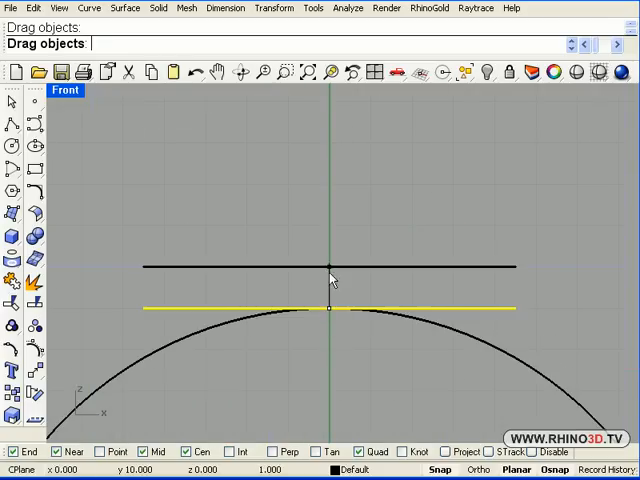
drag(330, 268, 330, 184)
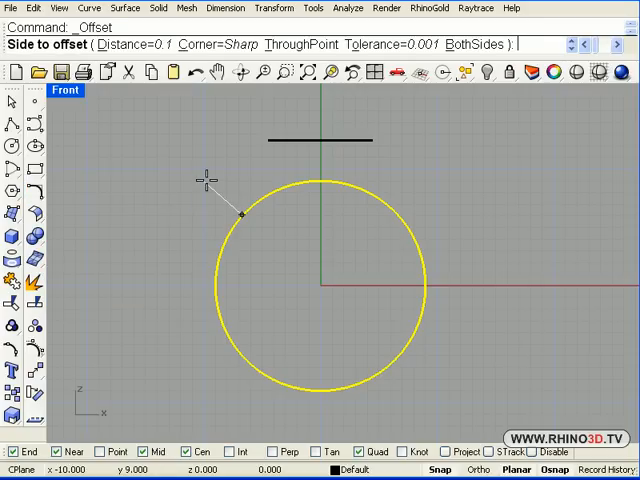
Offset the ring circle by 0.8 to make a concentric copy
text(.8)
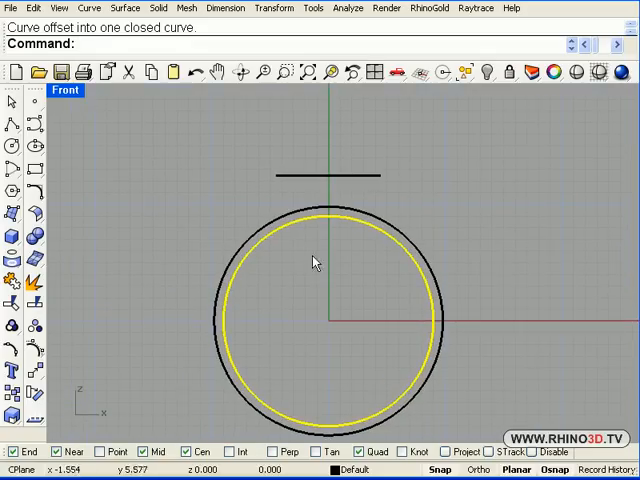
mouse_move(308, 192)
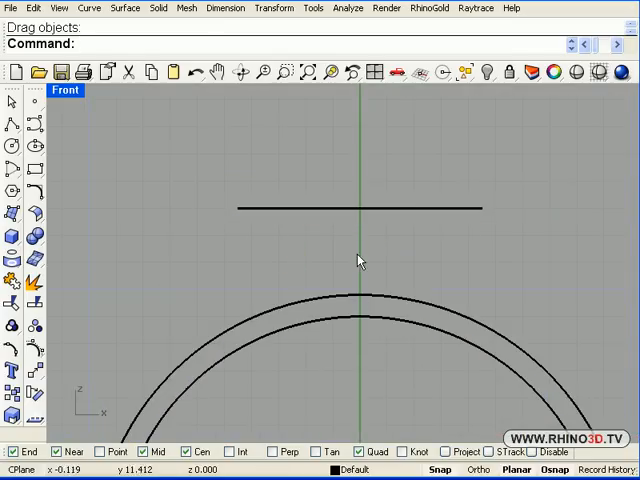
mouse_move(360, 224)
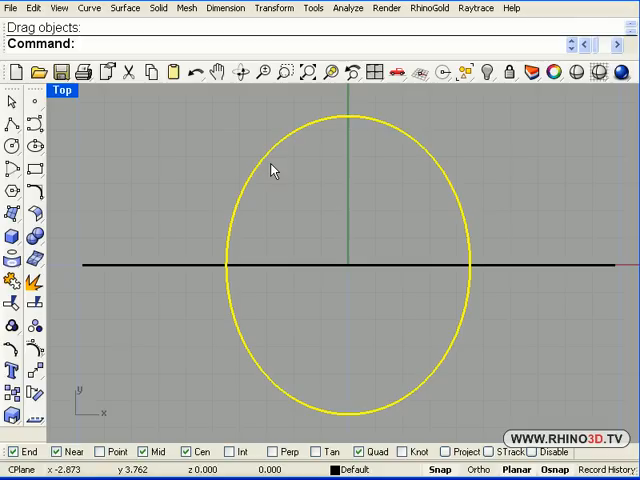
mouse_move(248, 156)
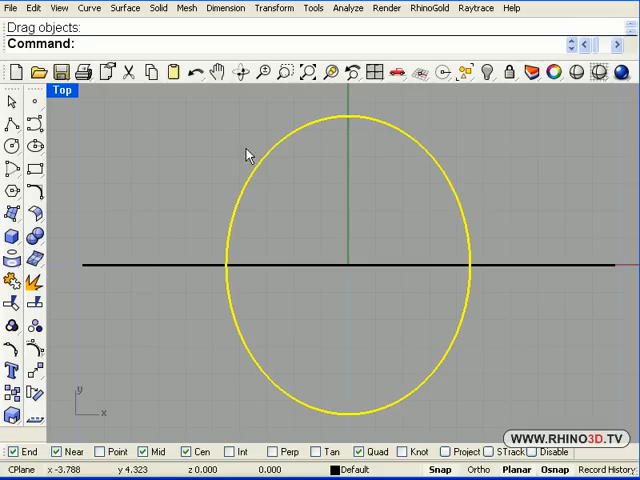
mouse_move(254, 168)
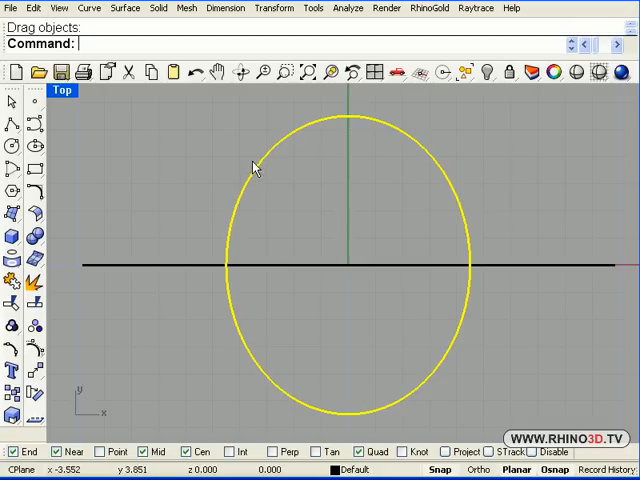
mouse_move(104, 200)
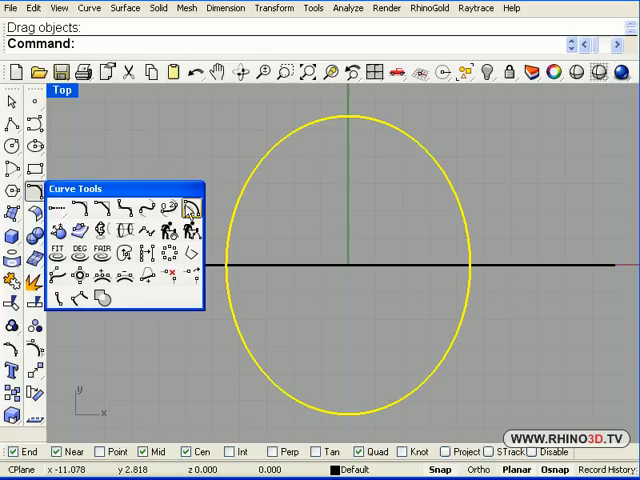
Offset the oval in Top view to create a concentric outline around it
click(188, 208)
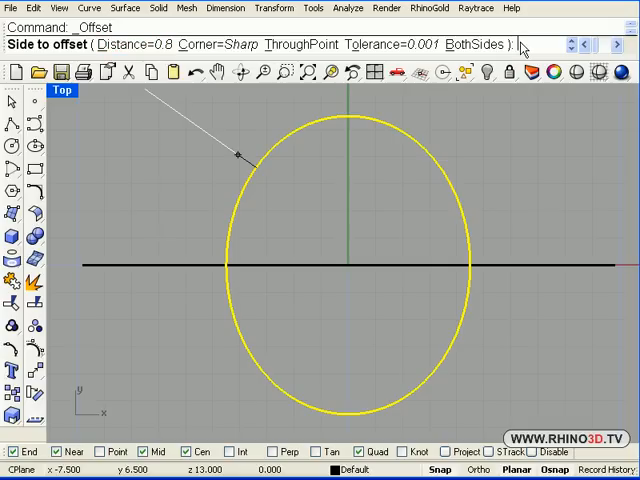
text(5)
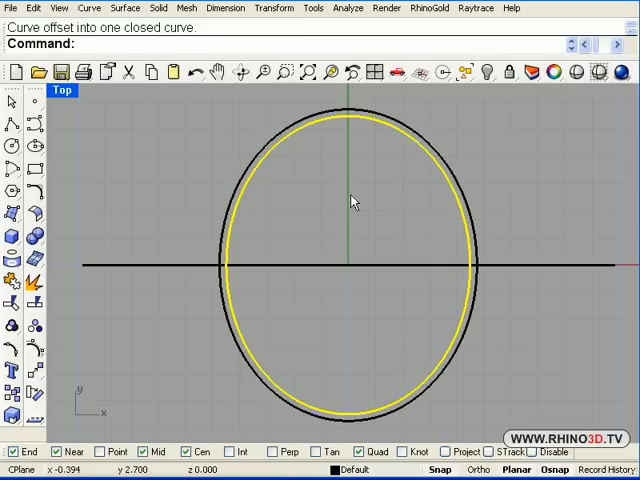
mouse_move(340, 192)
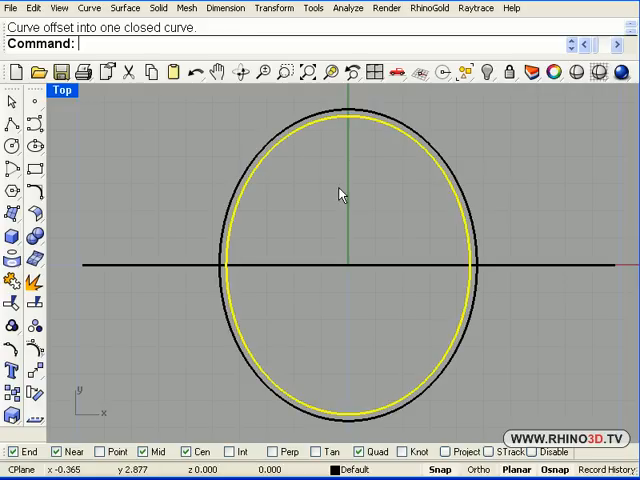
mouse_move(340, 192)
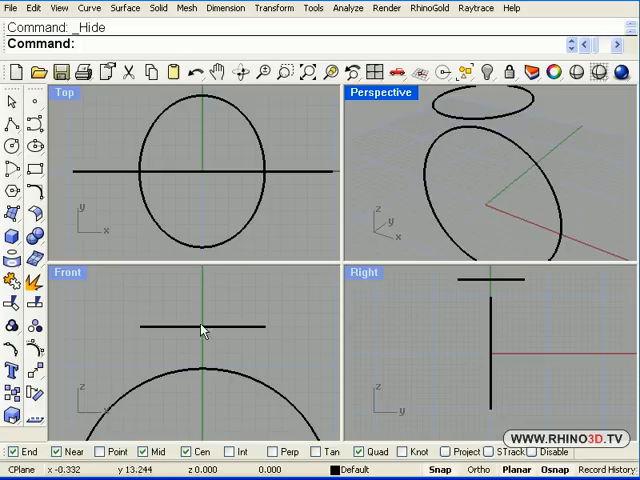
Activate the Front view and maximize it to fill the window
click(204, 326)
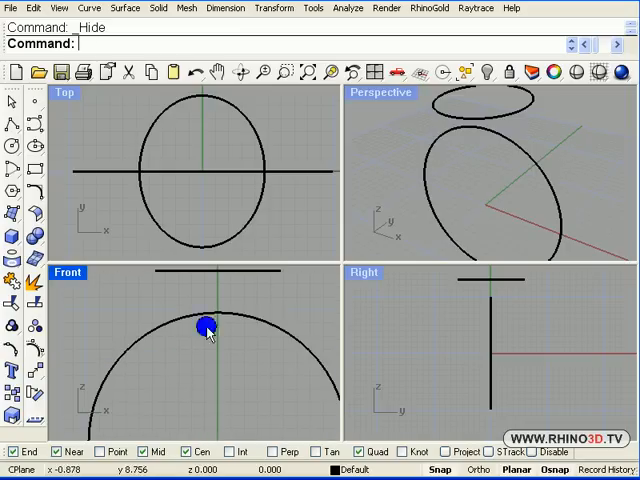
mouse_move(76, 284)
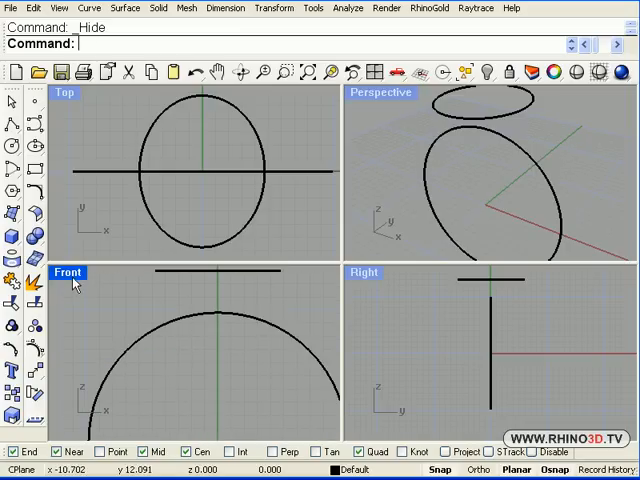
click(380, 92)
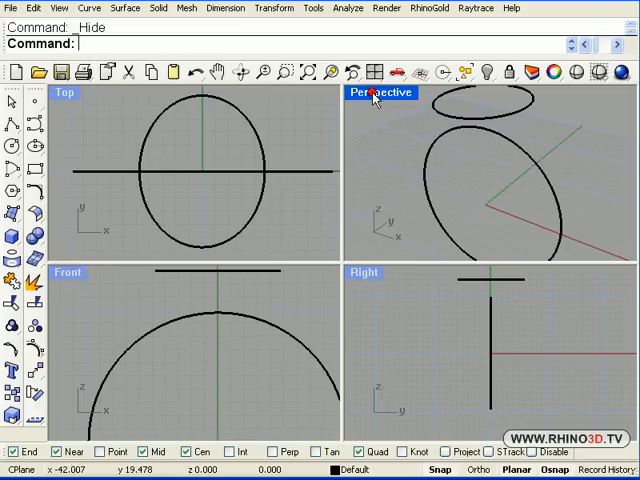
double_click(382, 92)
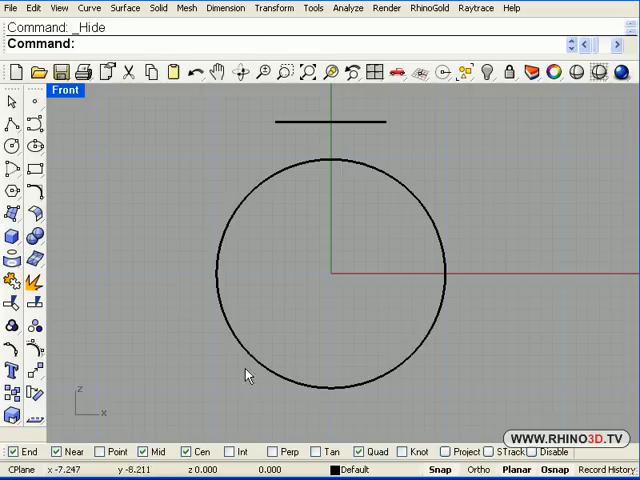
mouse_move(480, 278)
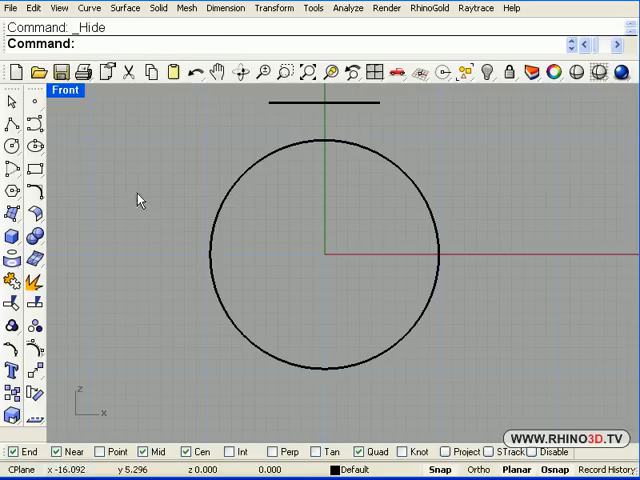
mouse_move(386, 280)
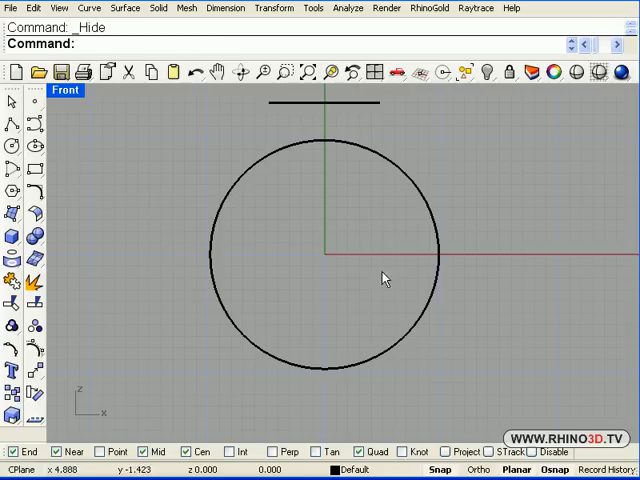
mouse_move(324, 396)
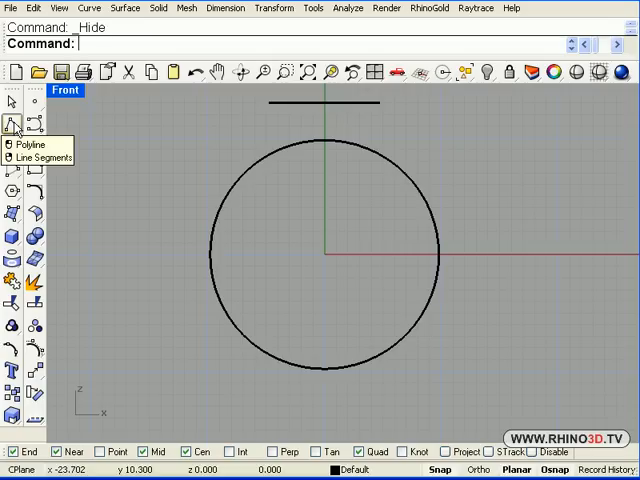
Draw a length-2 tick from the circle's left point and mirror it to the right
click(12, 144)
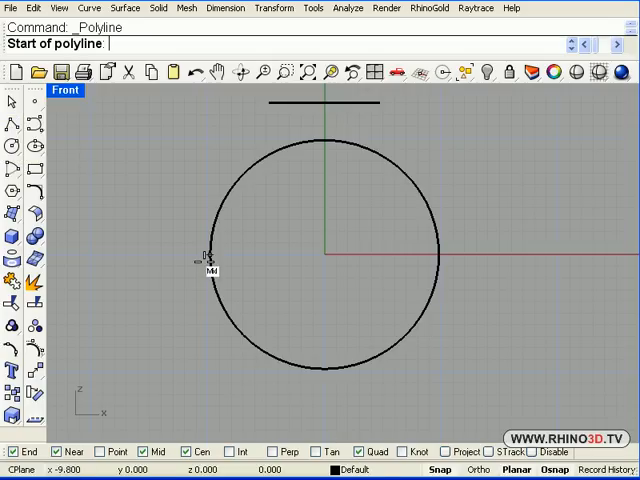
mouse_move(208, 256)
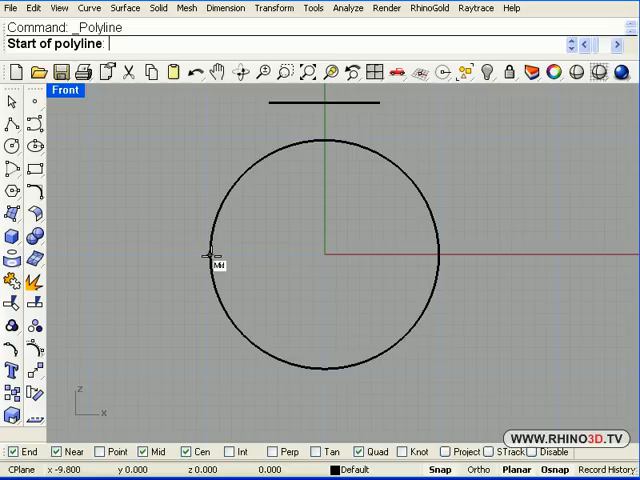
click(210, 256)
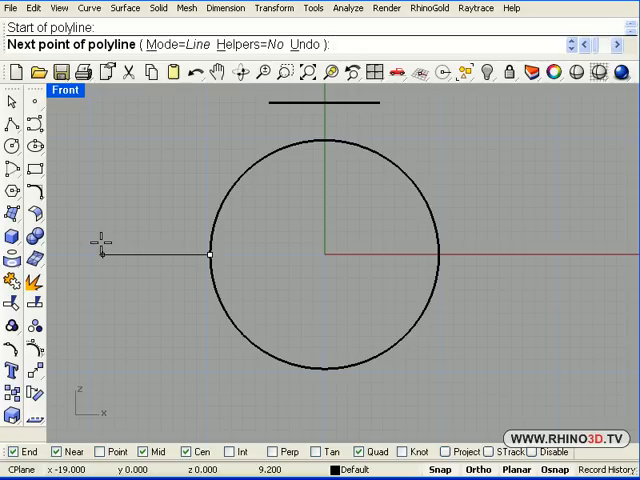
text(2)
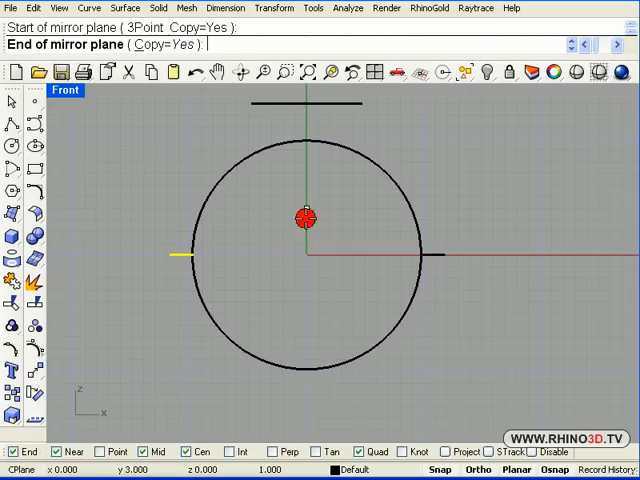
click(434, 272)
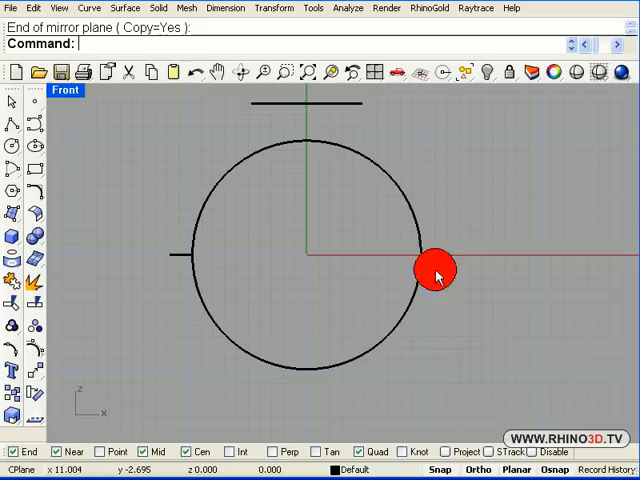
click(436, 270)
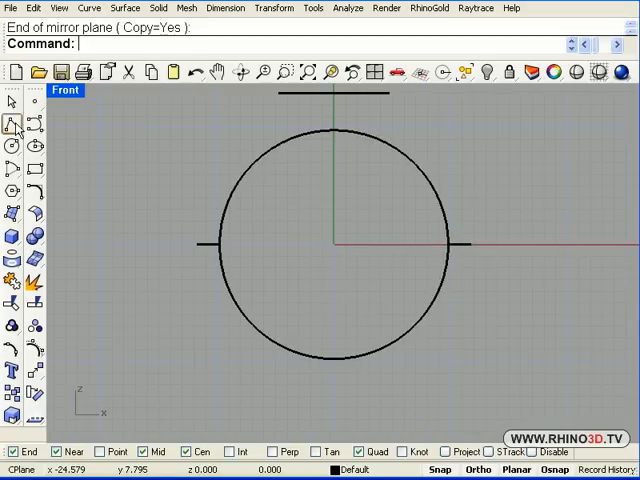
Draw a 1.5-long tick line down from the circle's bottom point
click(336, 364)
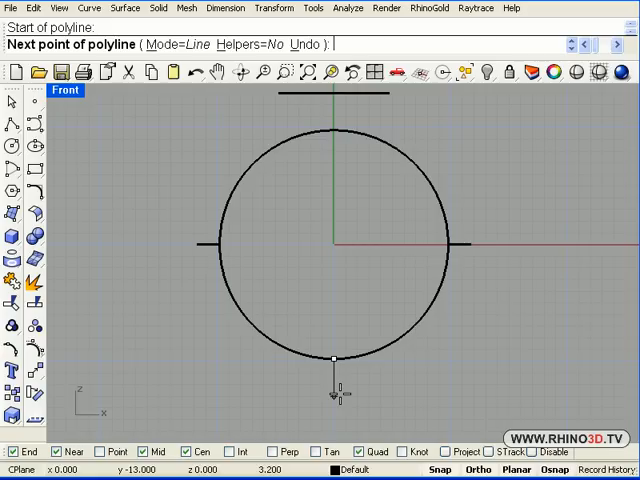
text(1.5)
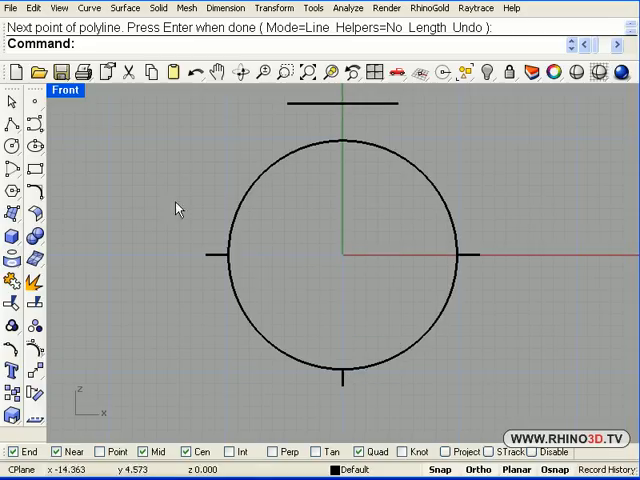
mouse_move(14, 172)
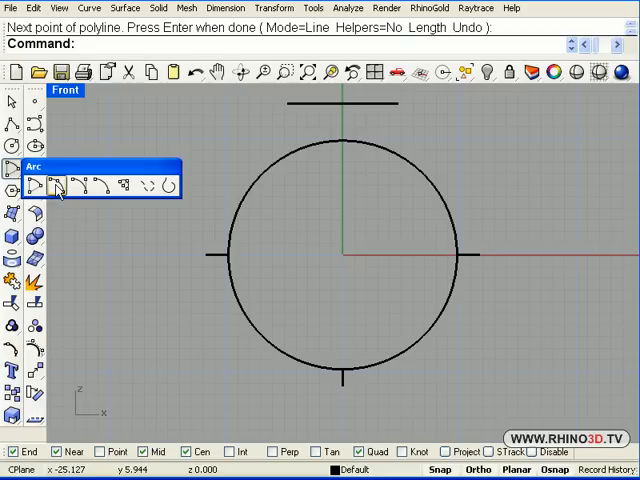
Draw an arc from the left tick end to the right tick end passing through the bottom tick end
click(56, 184)
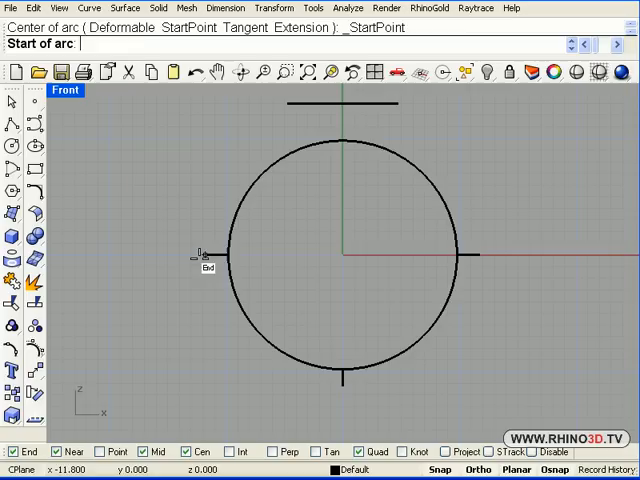
click(204, 252)
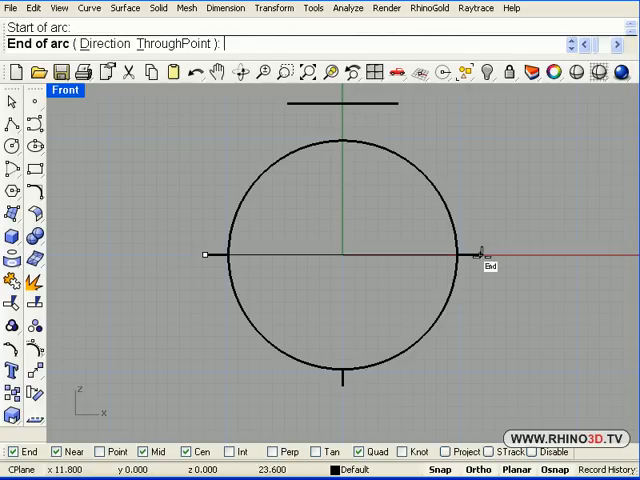
click(484, 254)
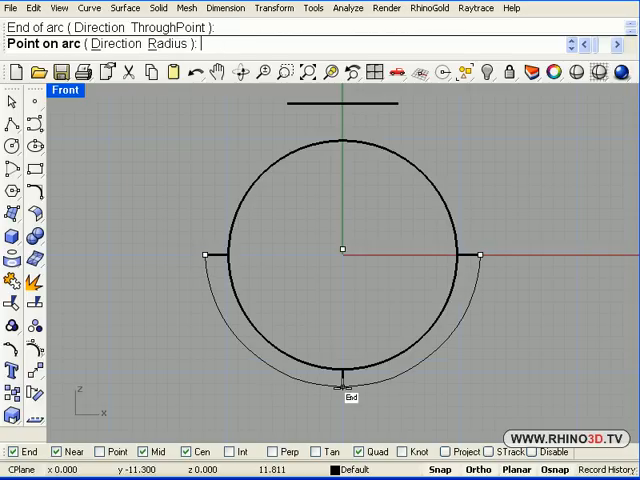
click(410, 360)
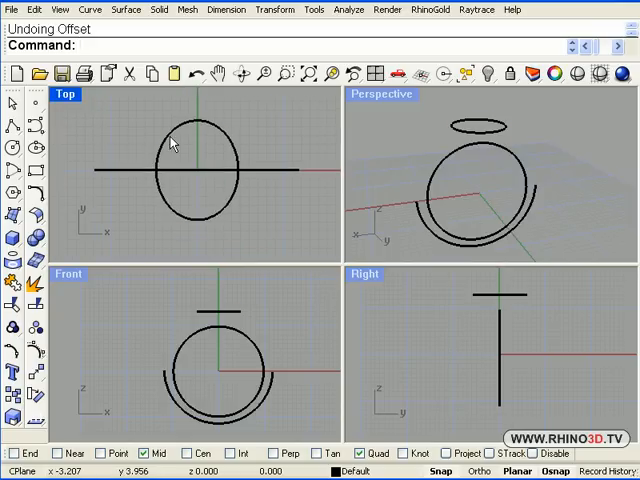
Offset the small top ellipse outward by 2.7 in the maximized Top view
click(192, 150)
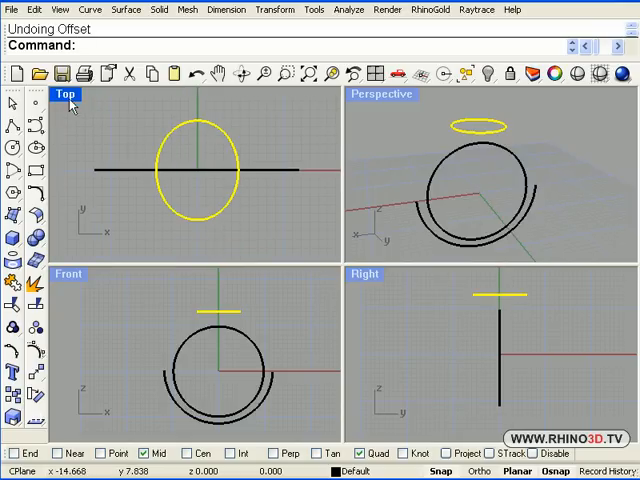
double_click(68, 94)
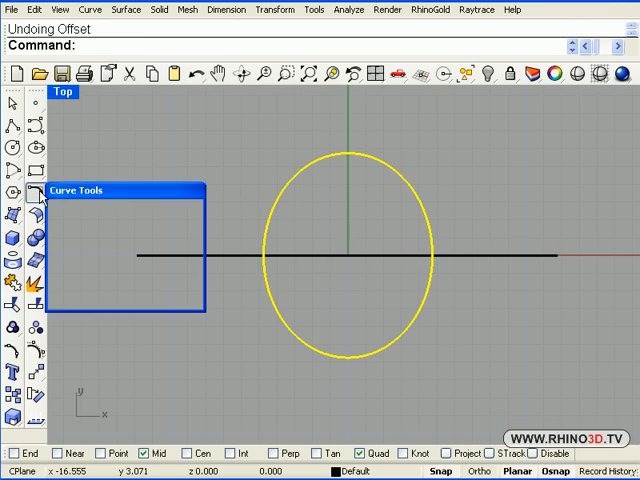
click(40, 200)
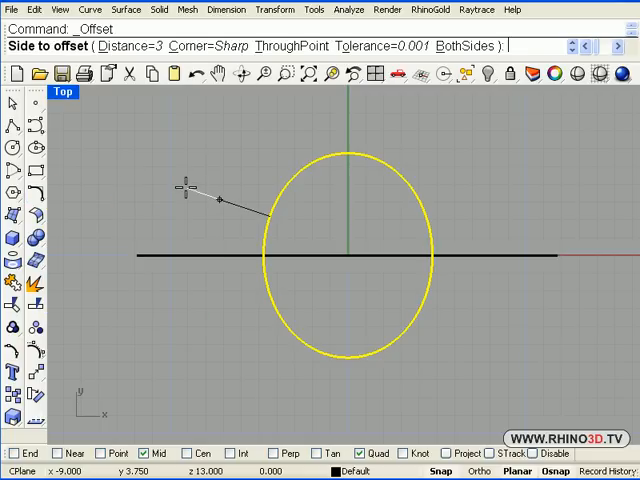
text(2.75)
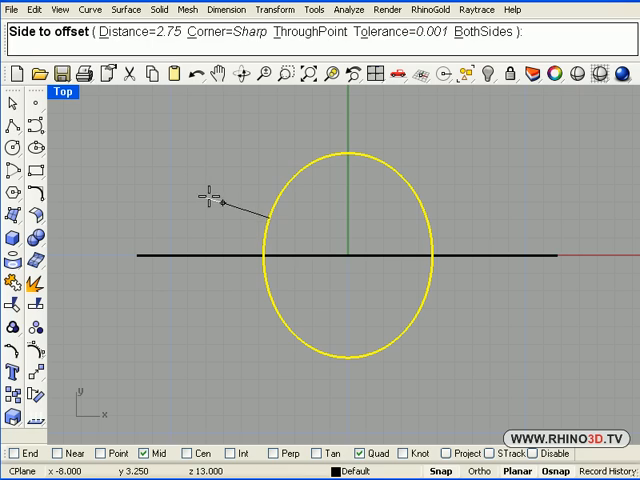
click(216, 204)
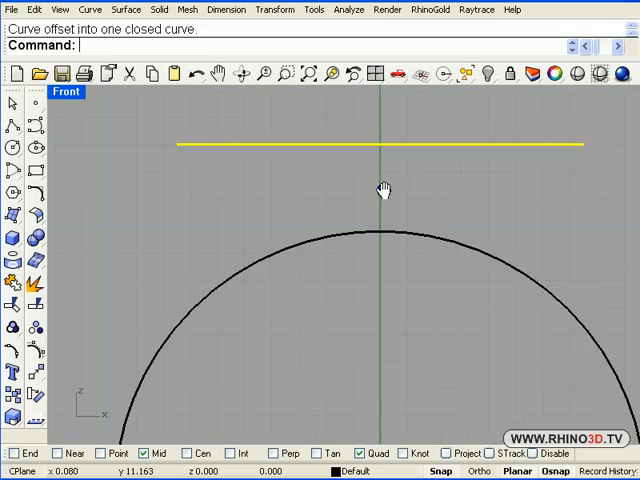
Raise the offset ellipse to a new height above the ring and delete the stray line across it
drag(384, 144, 364, 218)
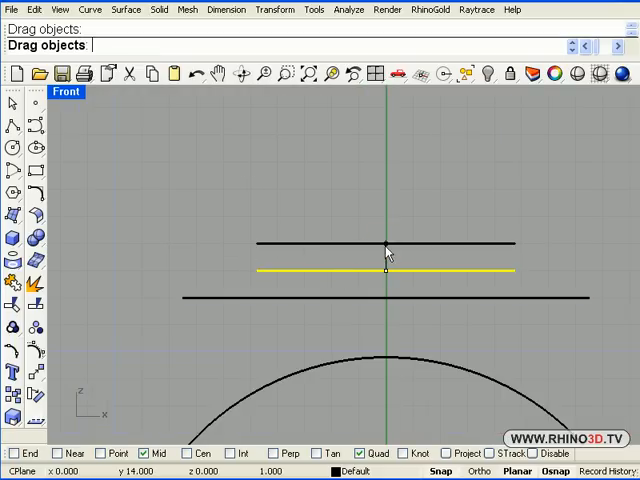
drag(388, 270, 388, 216)
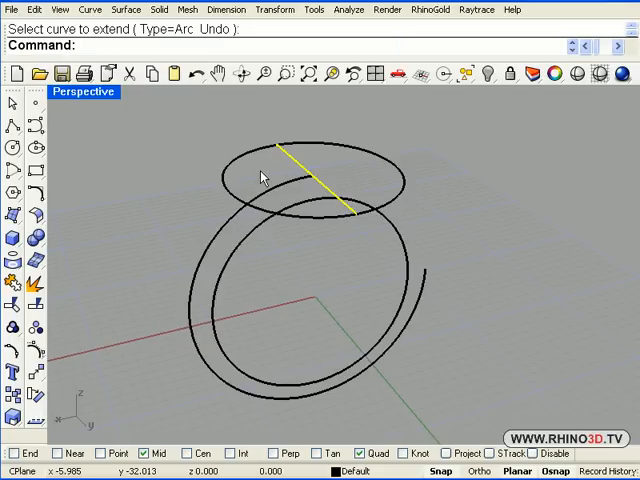
key(Delete)
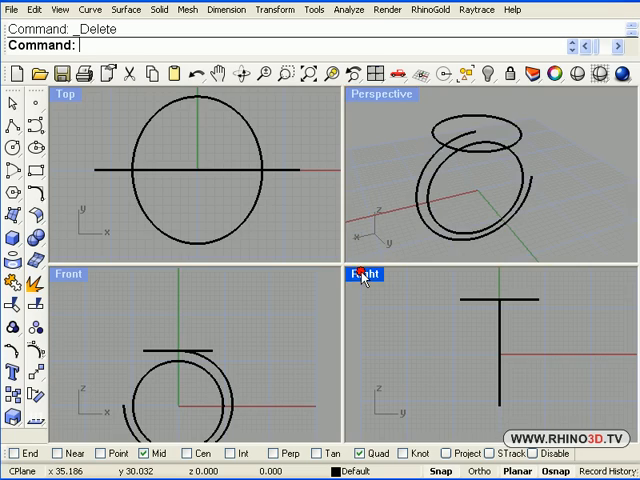
Draw a conic side profile dropping from the top bar's end in the maximized Right view
double_click(364, 274)
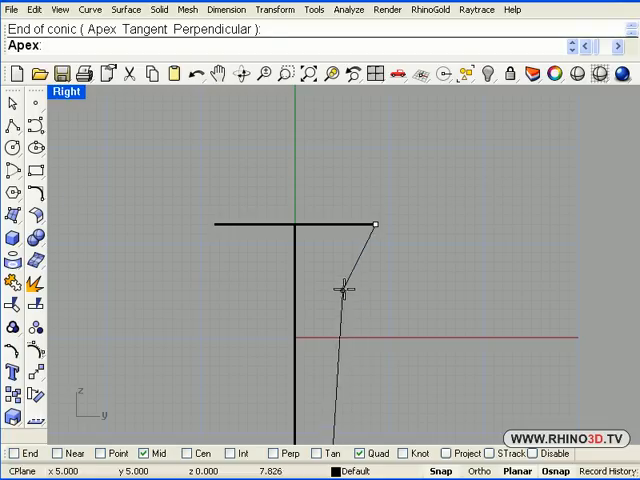
click(336, 294)
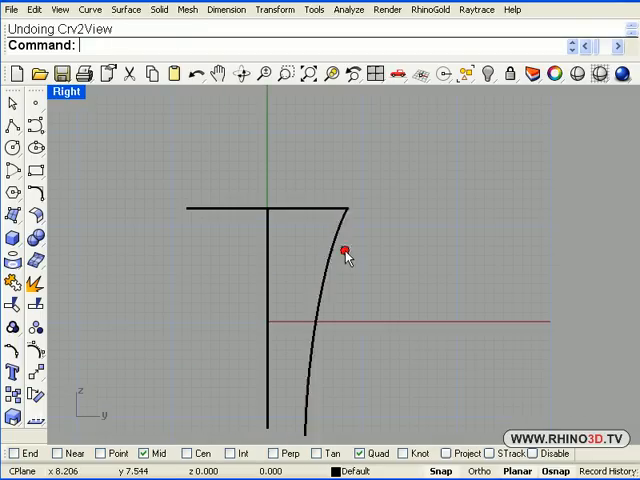
click(344, 250)
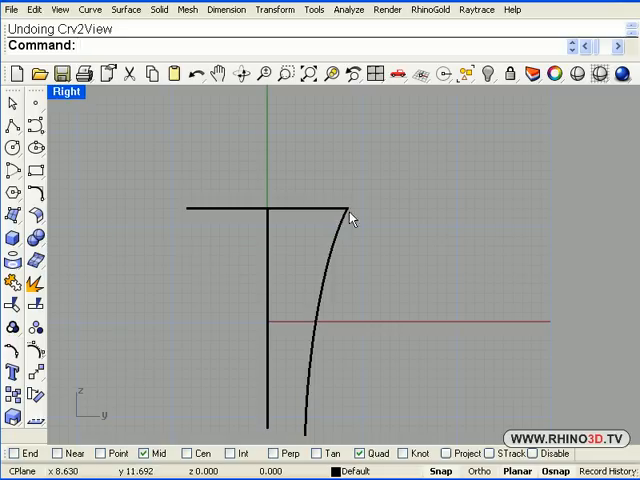
mouse_move(100, 236)
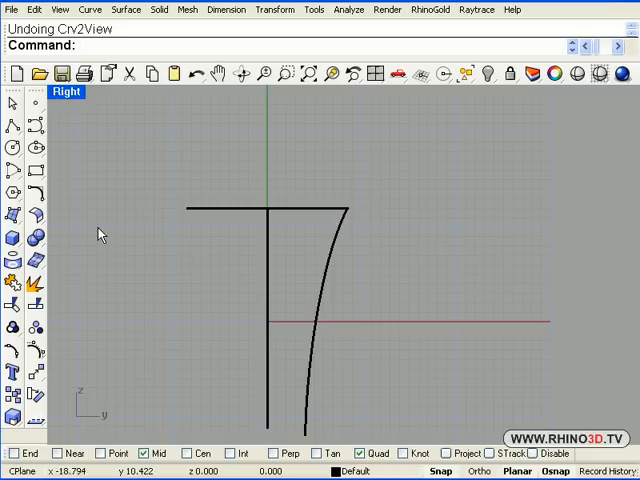
Lengthen the new profile curve with Curve Tools Extend
click(14, 148)
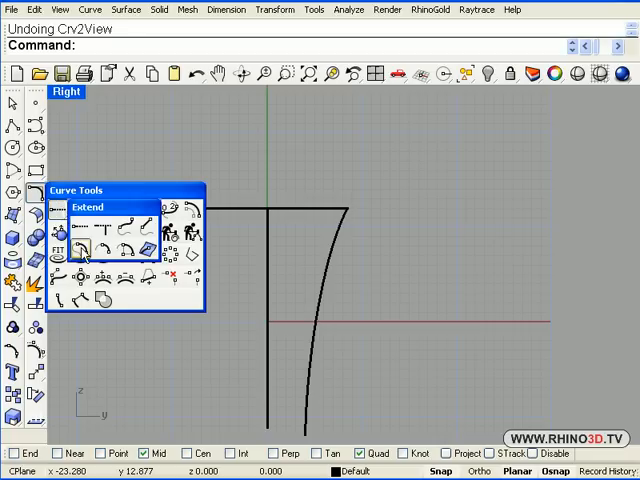
click(84, 246)
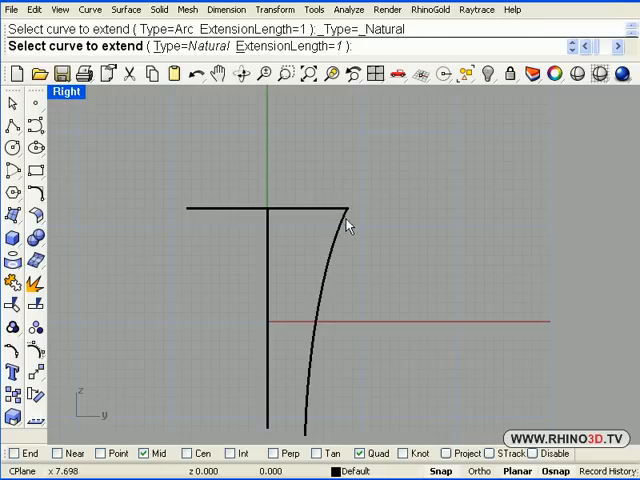
click(356, 212)
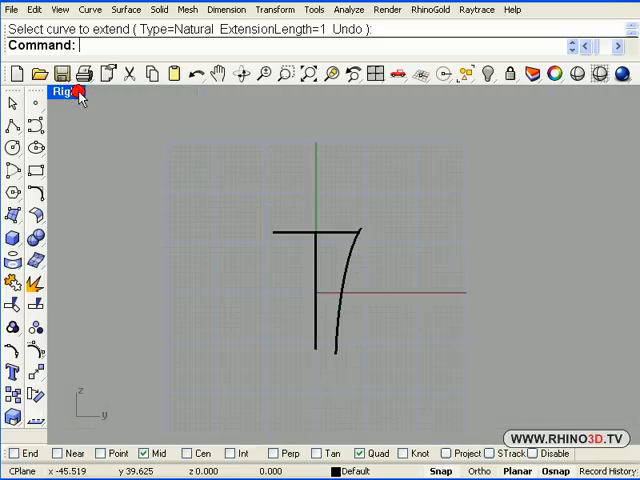
Build a 3D shank side curve from the two profiles with Crv2View and remove the helper curves
click(72, 92)
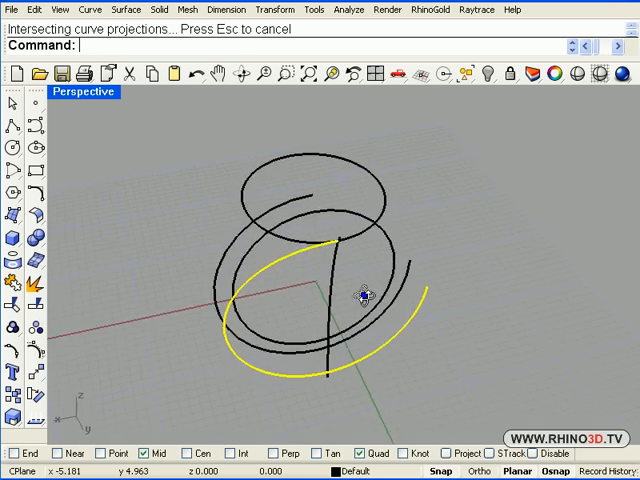
drag(360, 296, 400, 280)
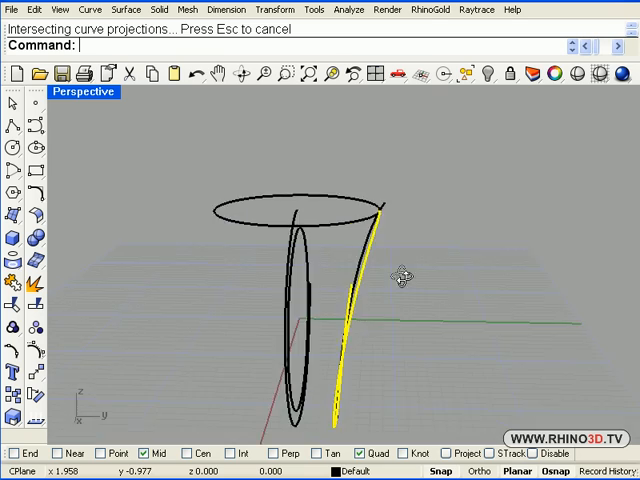
drag(400, 278, 344, 294)
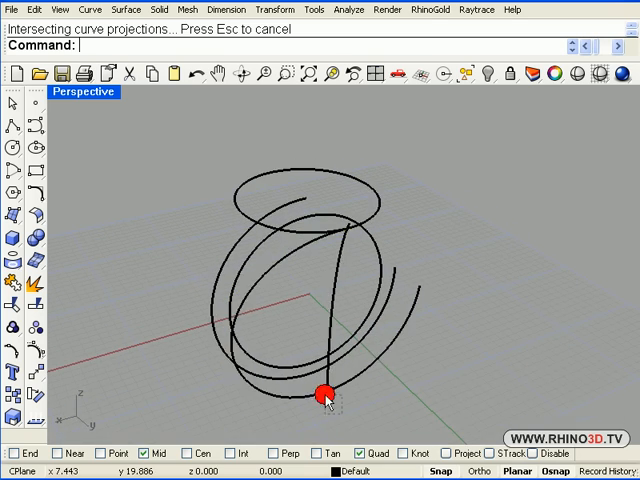
click(324, 396)
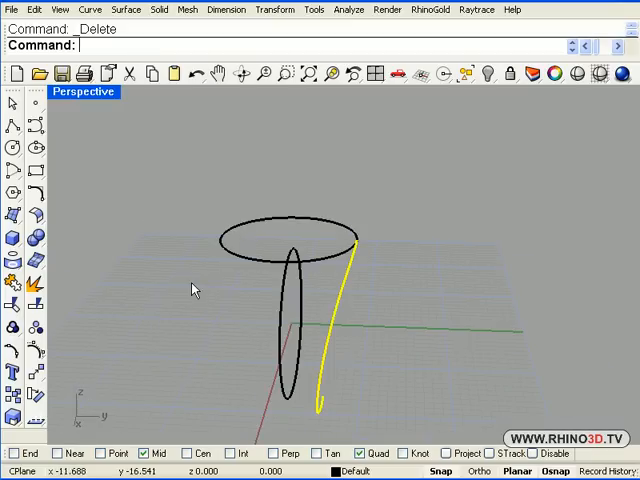
mouse_move(168, 284)
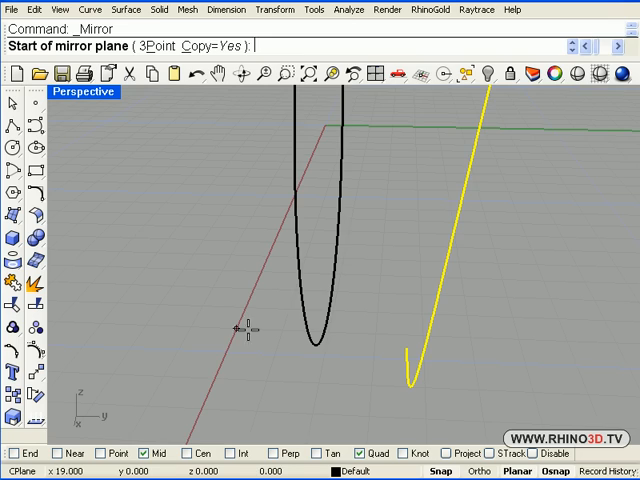
Mirror the 3D side curve across the ring's center axis to the opposite side
click(236, 328)
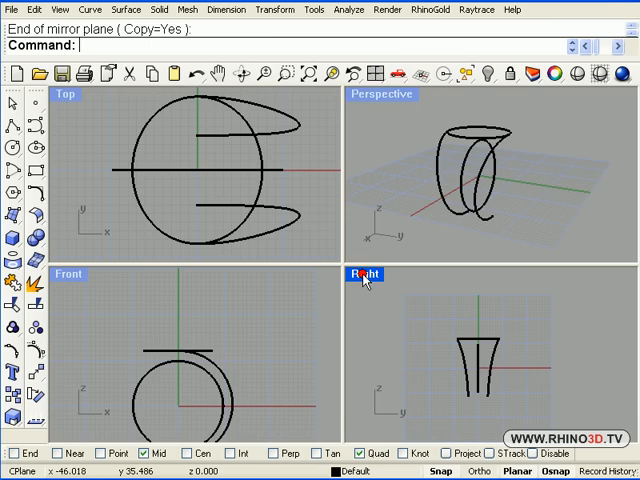
double_click(364, 274)
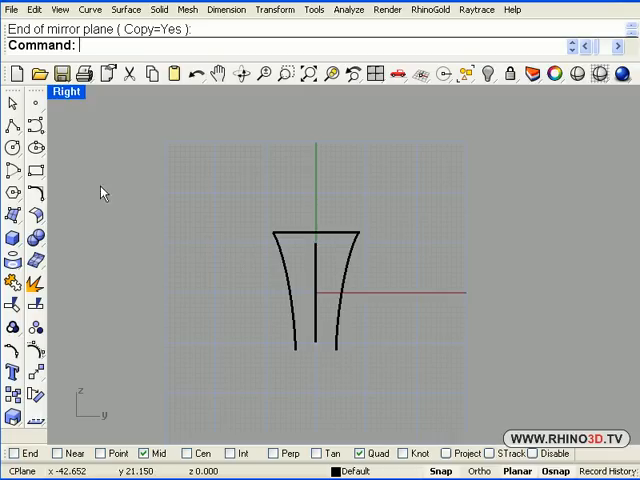
Draw a start-end-point arc bridging the two mirrored side curve tips in Top view
click(14, 176)
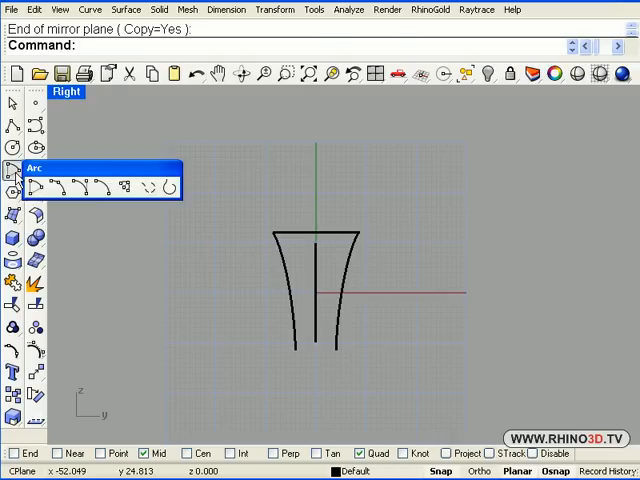
click(40, 188)
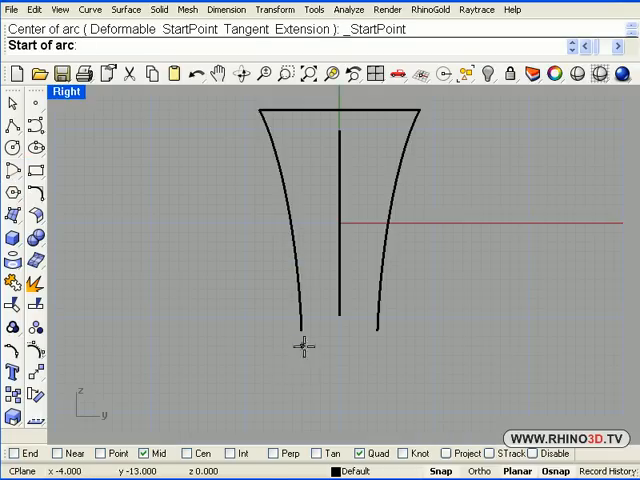
click(300, 330)
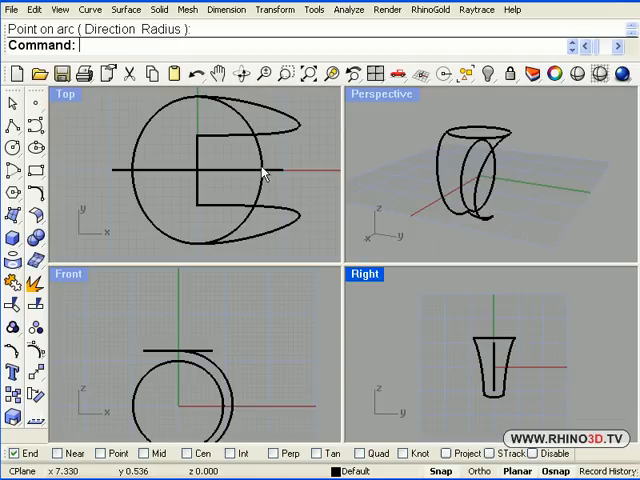
double_click(70, 94)
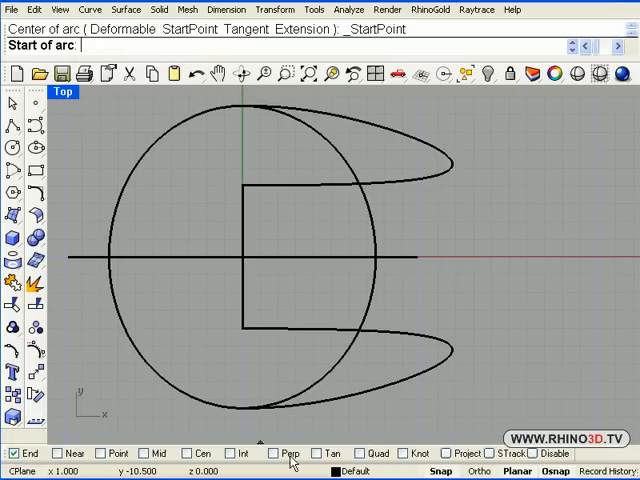
mouse_move(452, 168)
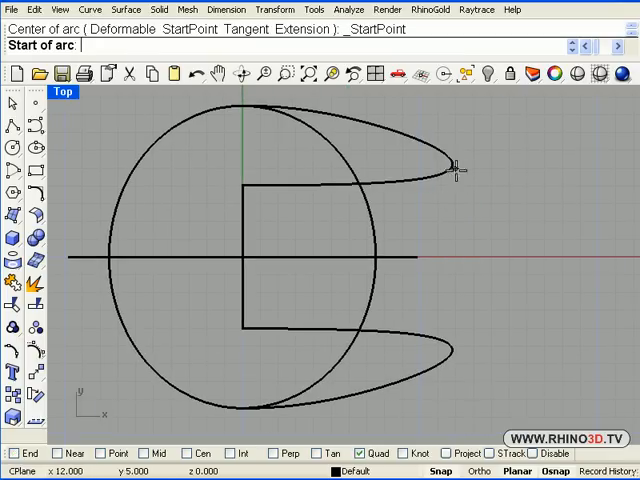
click(452, 164)
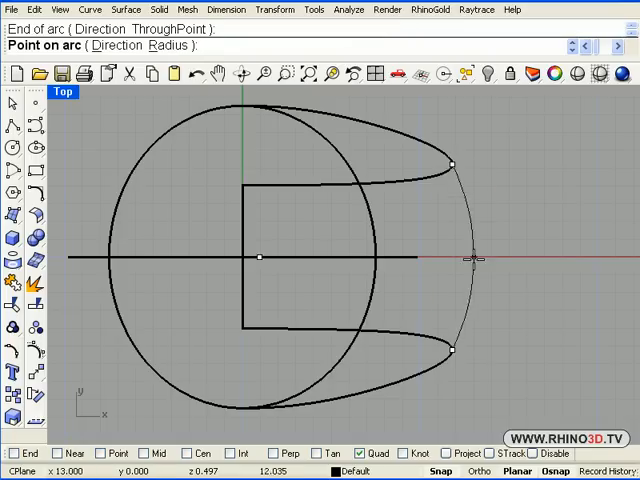
mouse_move(482, 258)
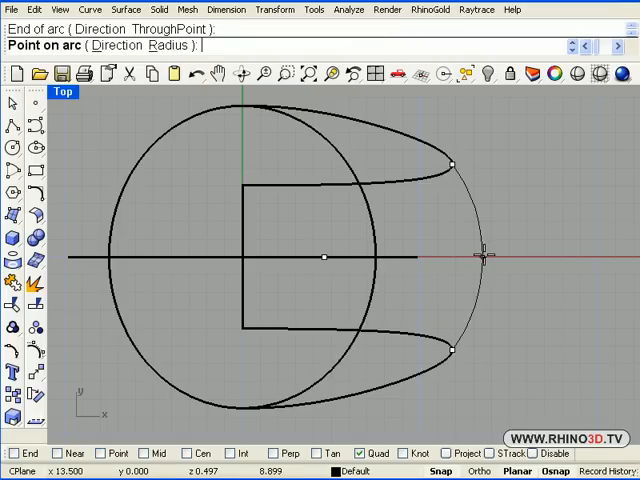
click(494, 258)
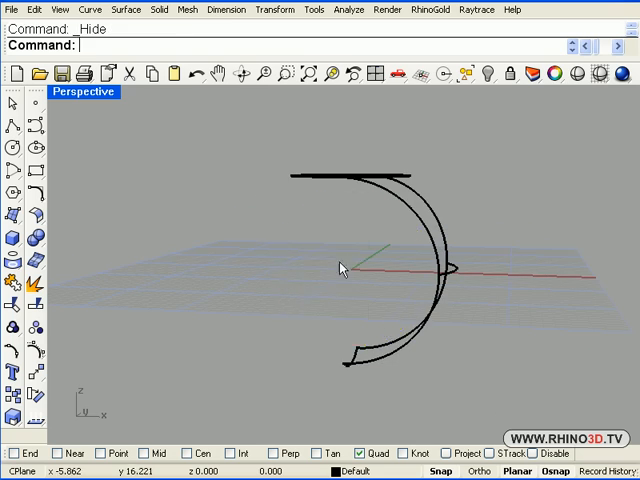
Trim the overhanging curve ends at their intersections and select the six boundary curves
drag(344, 264, 380, 344)
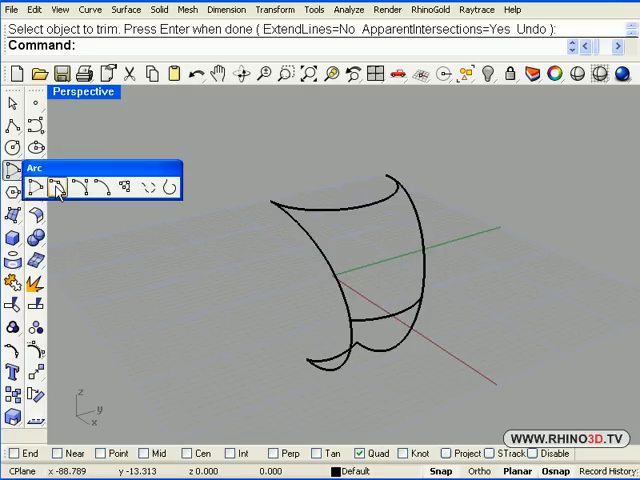
click(56, 184)
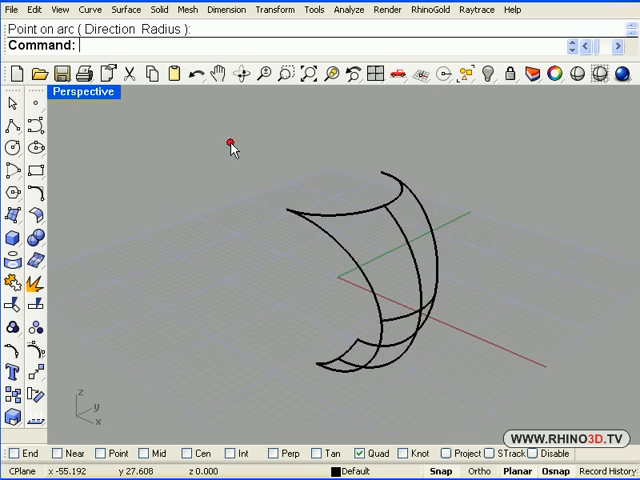
click(388, 340)
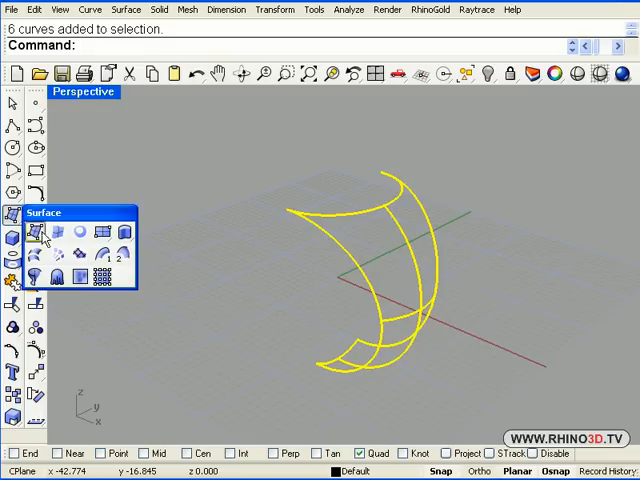
mouse_move(64, 252)
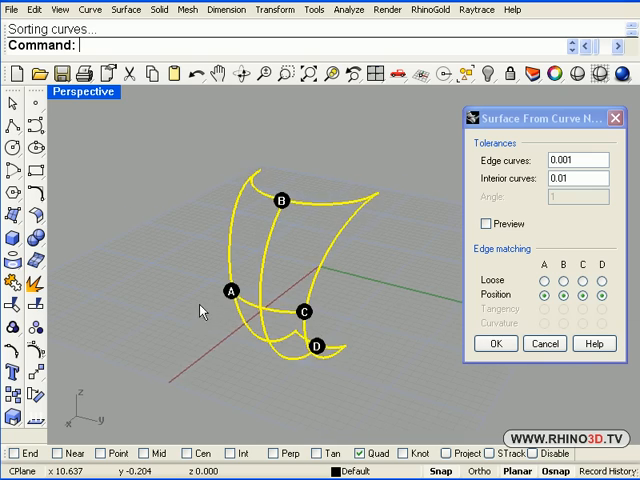
Create the shank shell panel surface from the six-curve network
click(572, 160)
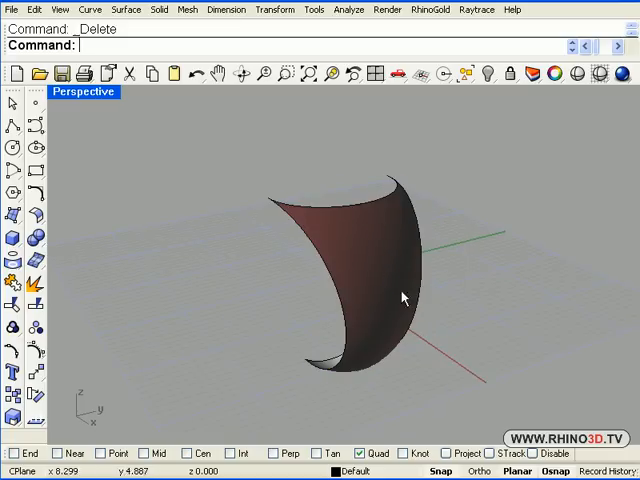
mouse_move(366, 268)
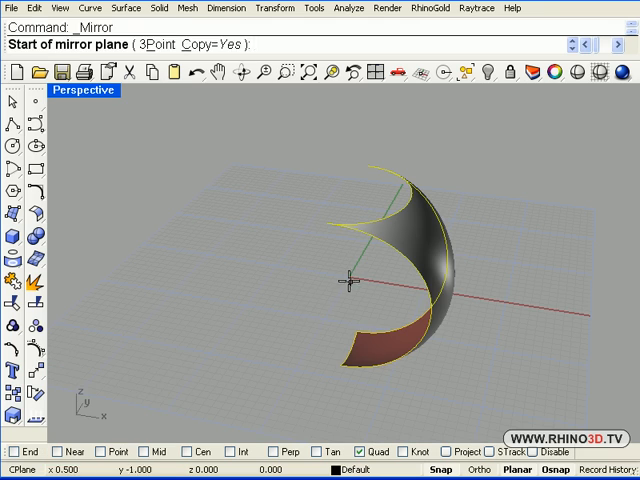
Mirror-copy the shank panel through the origin plane to close the ring band on both sides
click(352, 290)
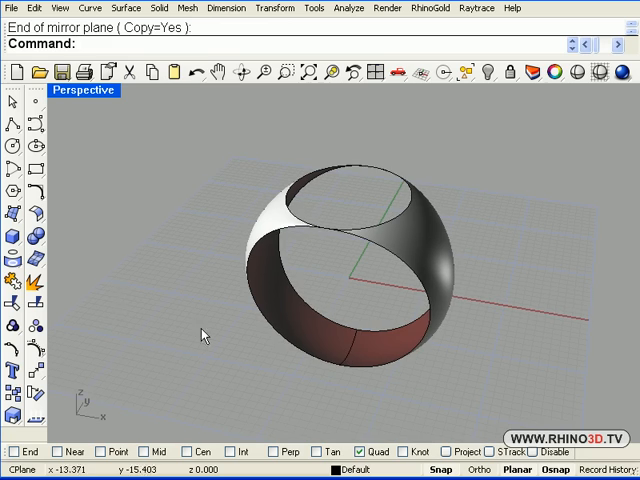
click(344, 352)
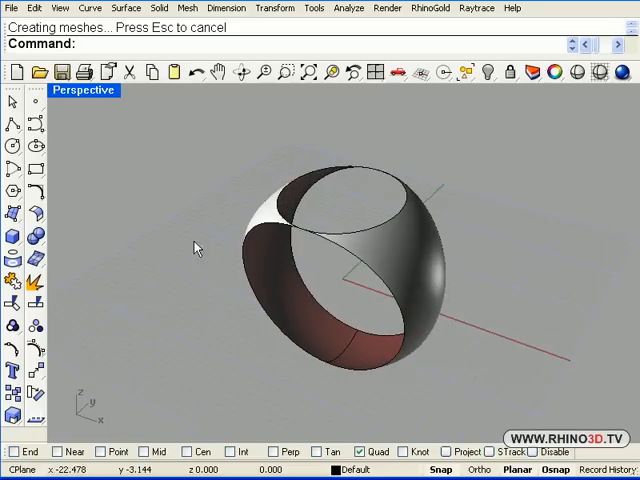
drag(196, 248, 420, 338)
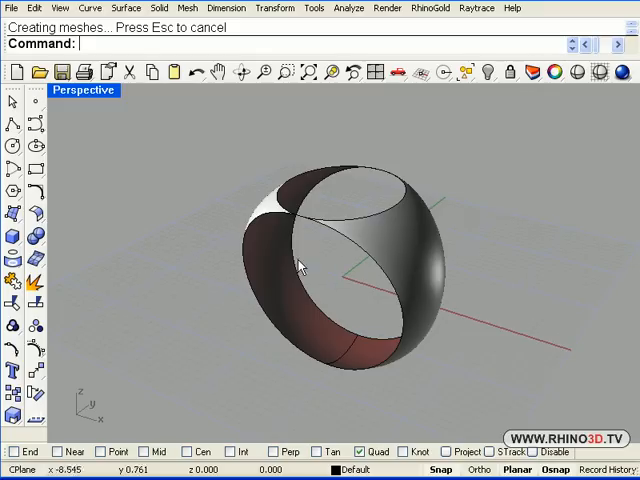
mouse_move(180, 252)
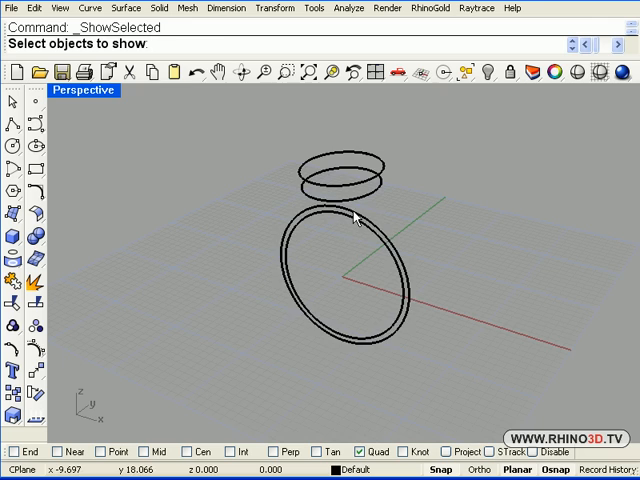
Unhide the ring curves and draw a conic from the shank base to its apex in Right view
click(356, 216)
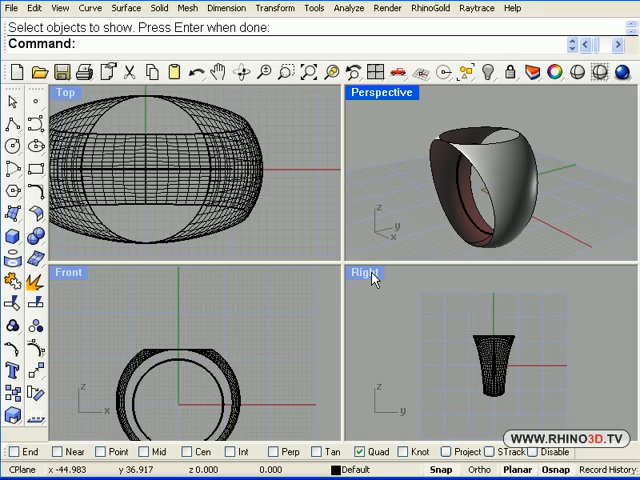
double_click(364, 272)
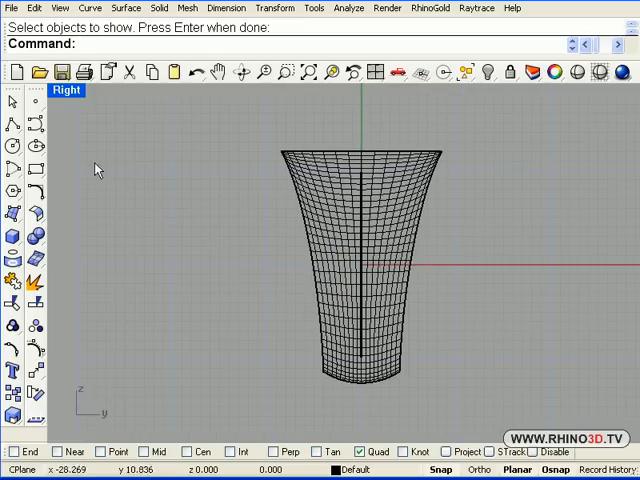
mouse_move(84, 160)
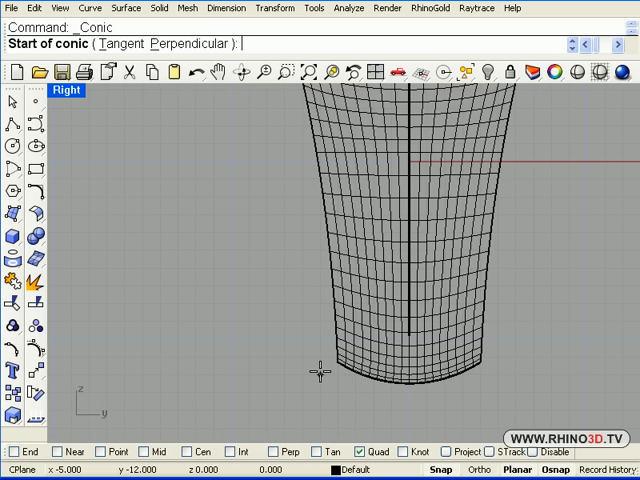
click(316, 370)
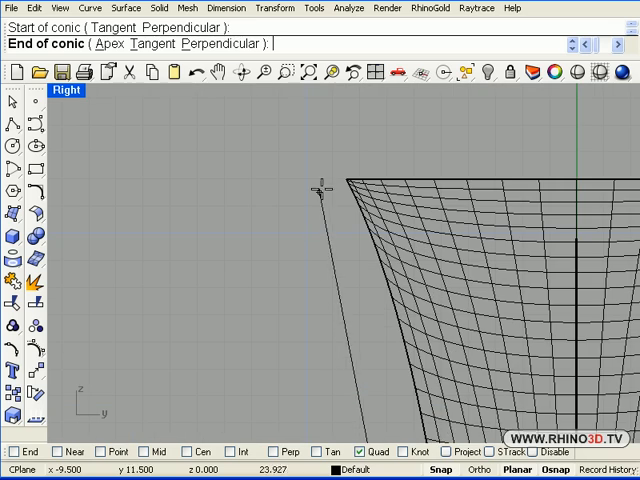
mouse_move(320, 176)
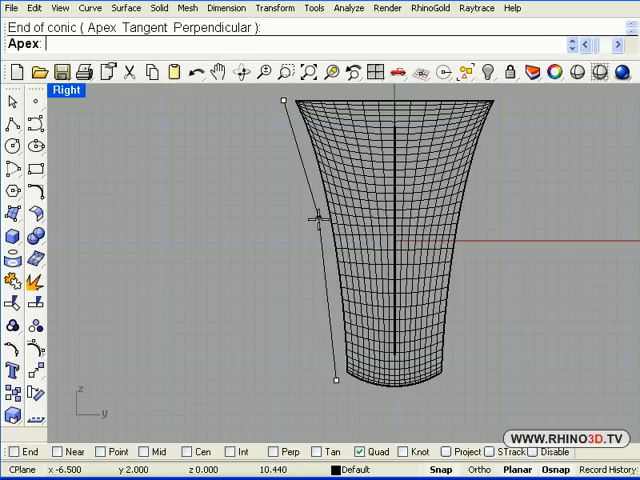
click(322, 218)
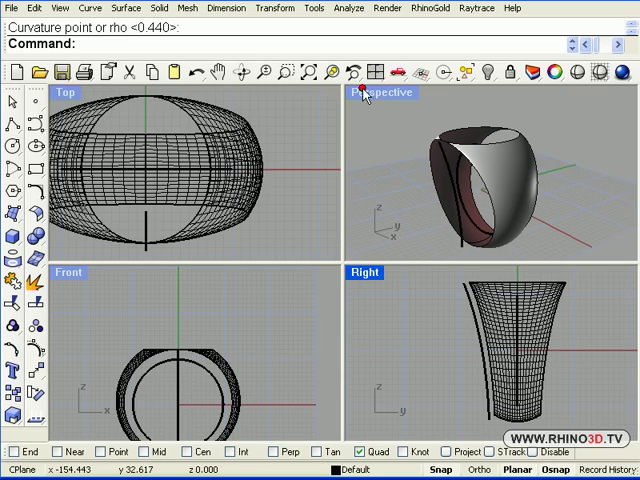
double_click(384, 92)
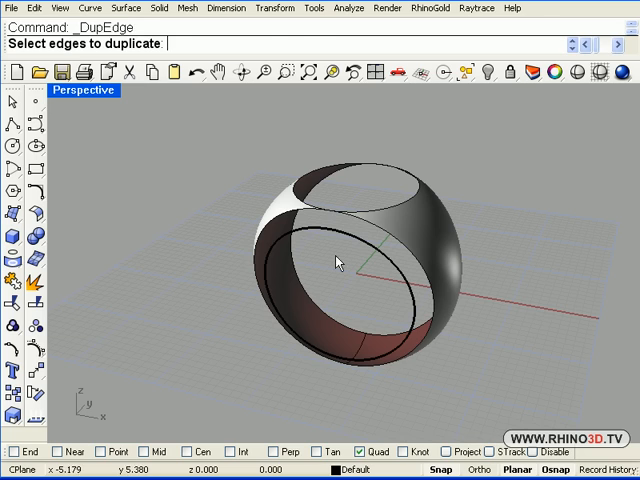
Duplicate both inner band edges of the ring as curves with DupEdge
click(352, 274)
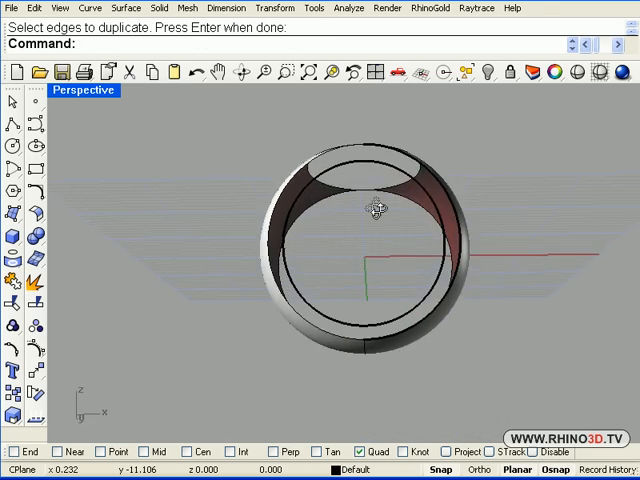
drag(376, 208, 108, 268)
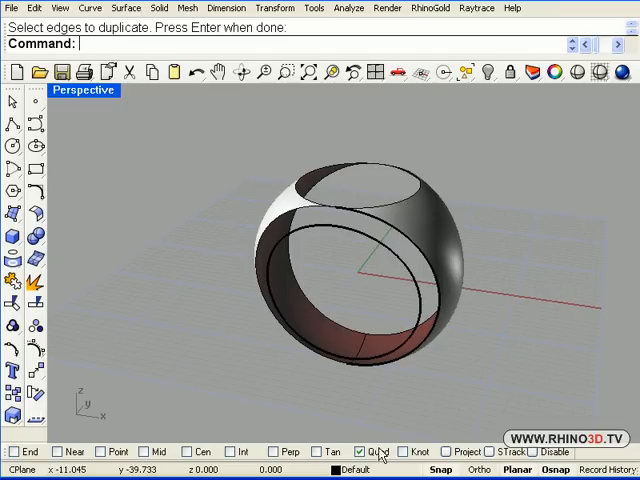
click(12, 148)
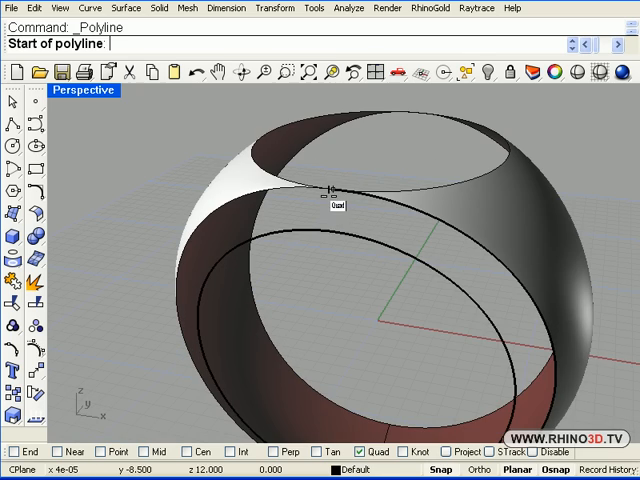
Draw a polyline from the upper inner edge to the lower inner edge and trim the excess
click(332, 190)
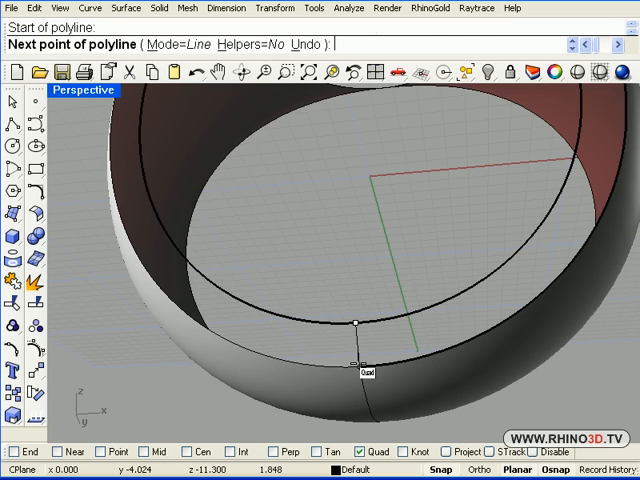
click(356, 328)
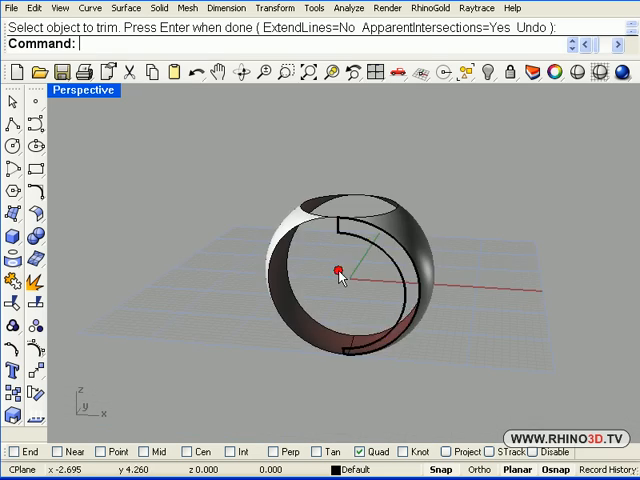
drag(340, 270, 378, 320)
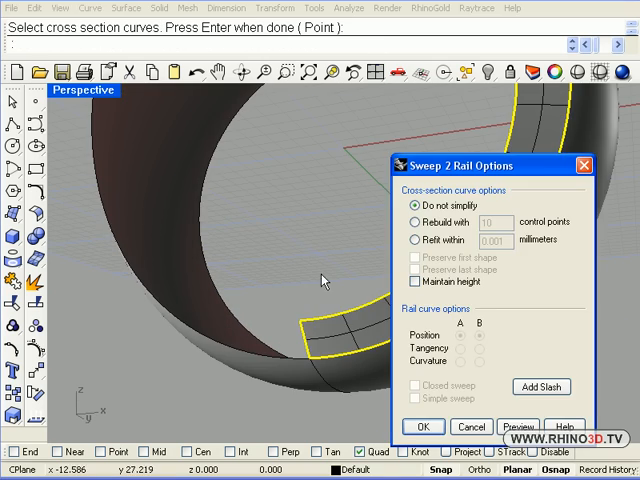
Create the two-rail swept panel filling the outlined inner band section
click(432, 426)
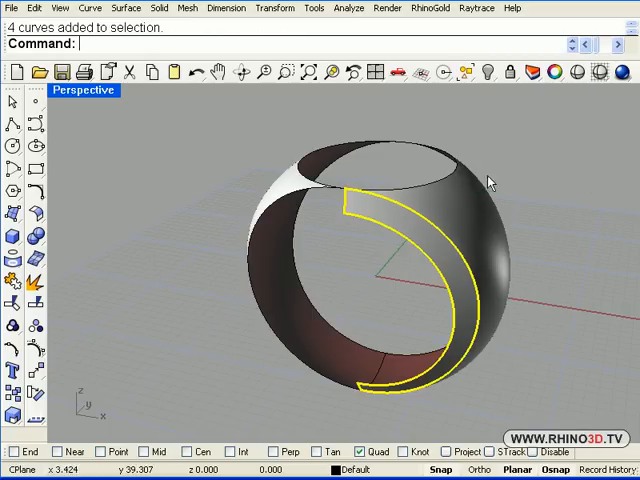
key(Delete)
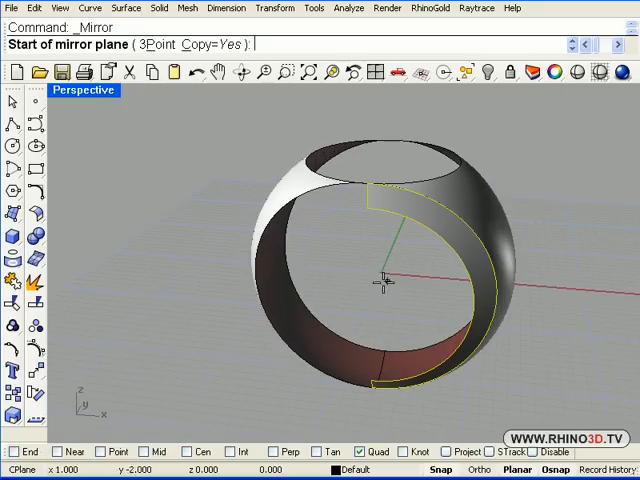
Mirror the swept band panel across a plane through the origin, keeping the original
click(380, 284)
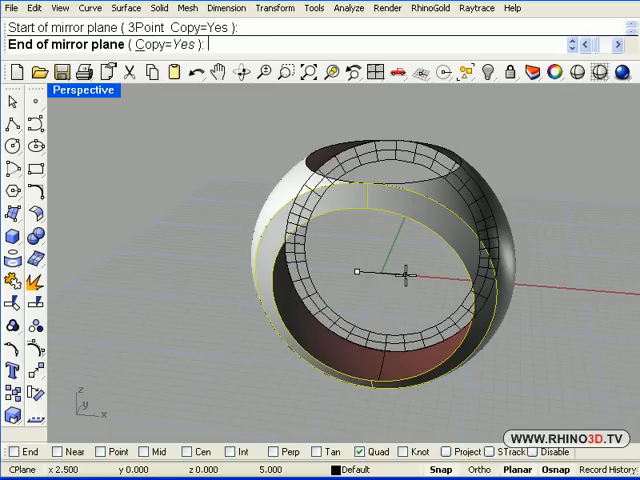
click(470, 296)
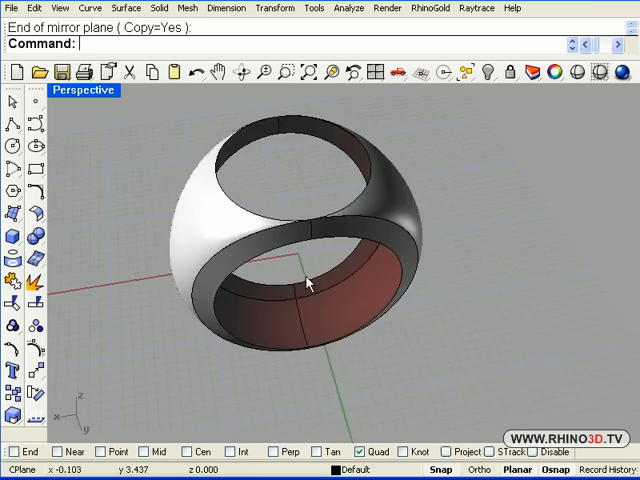
Loft a surface between the inner band edge curves to close the remaining gap
drag(310, 282, 340, 272)
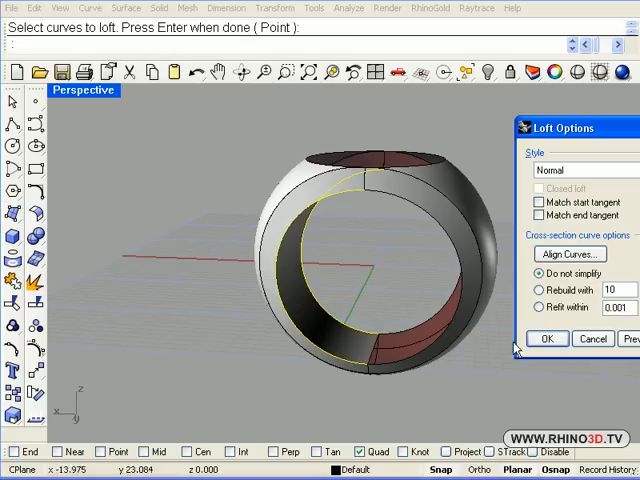
click(548, 338)
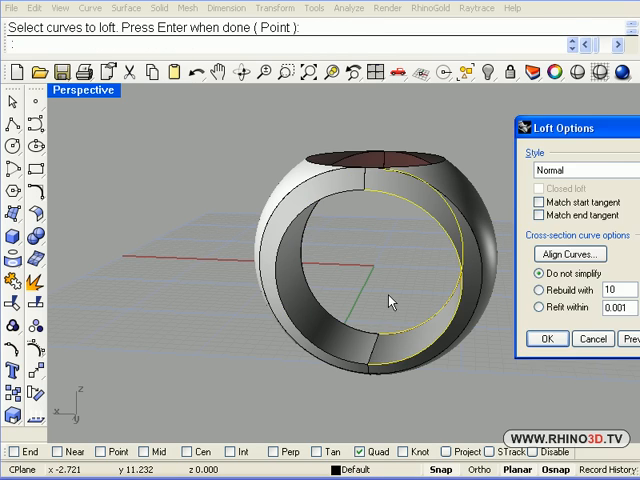
click(548, 338)
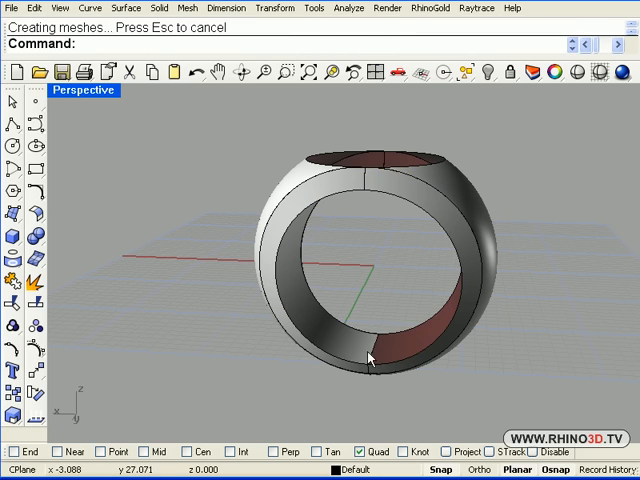